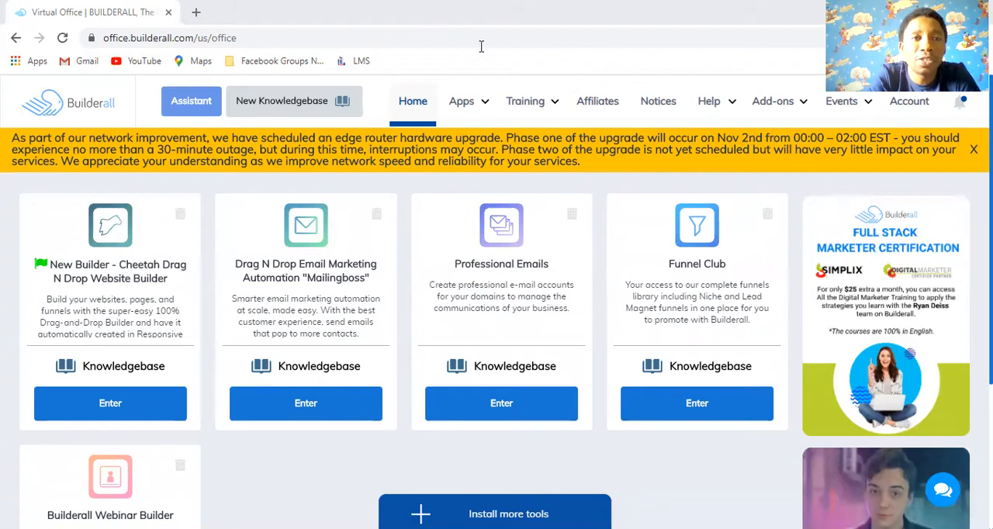
- Launch the Builderall Webinar Builder app from the Apps list under Builders
click(461, 101)
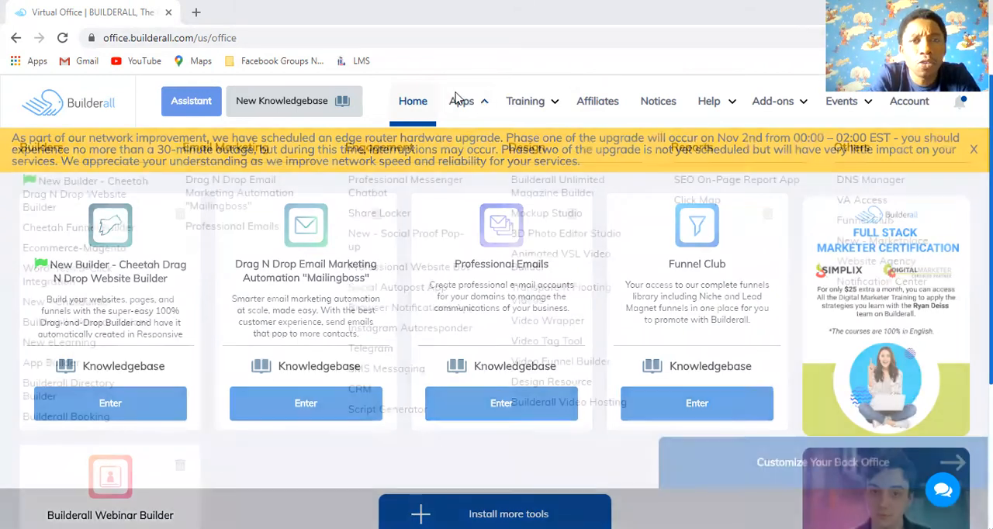
click(462, 101)
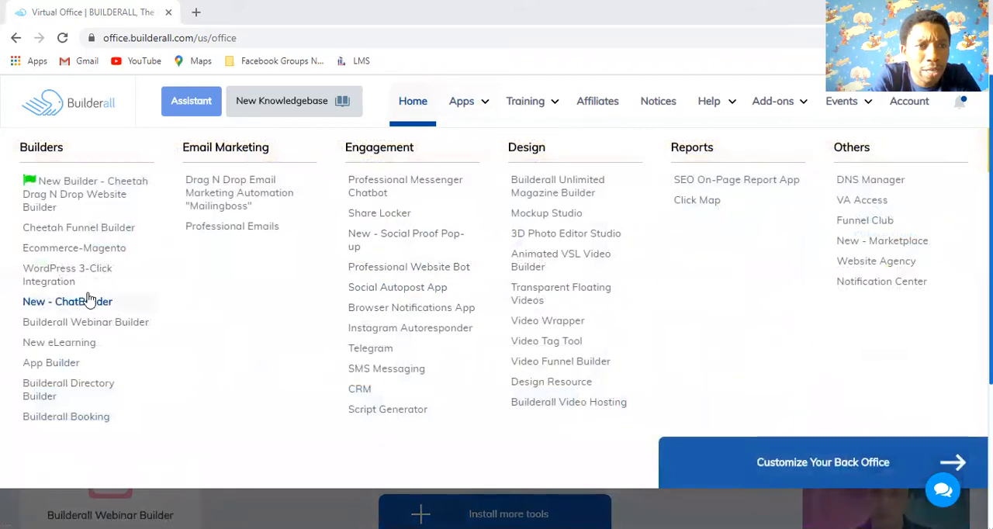
click(86, 322)
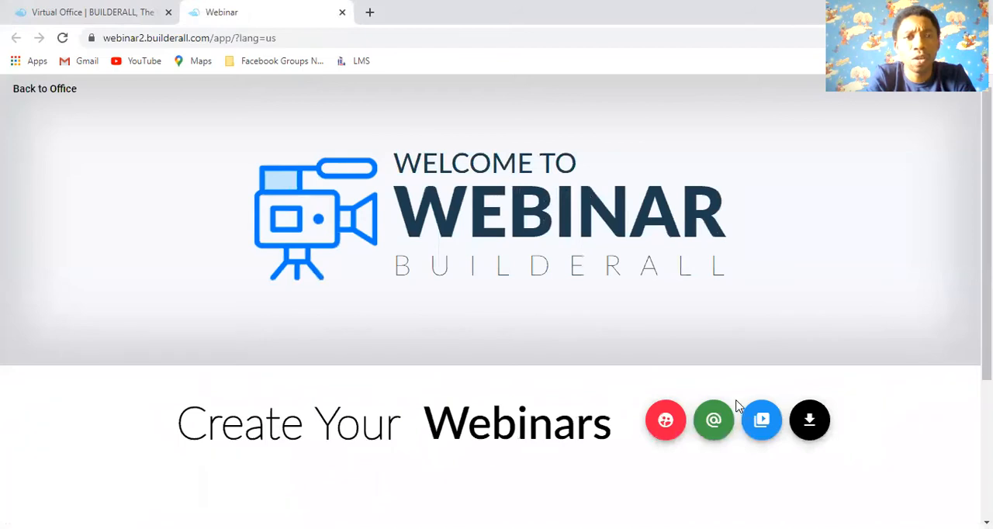
- Start a new webinar via the 'Create Webinar or Start Streaming' tile
scroll(down, 3)
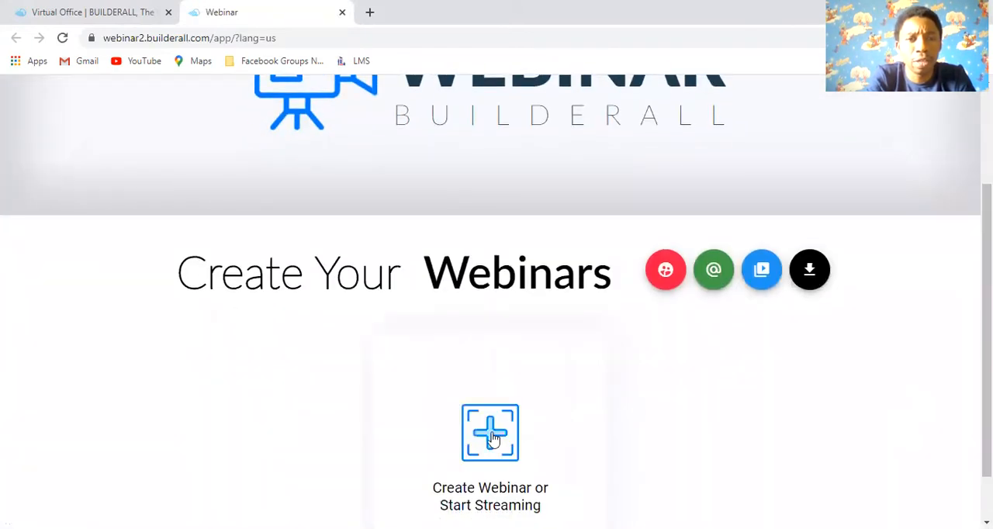
click(490, 432)
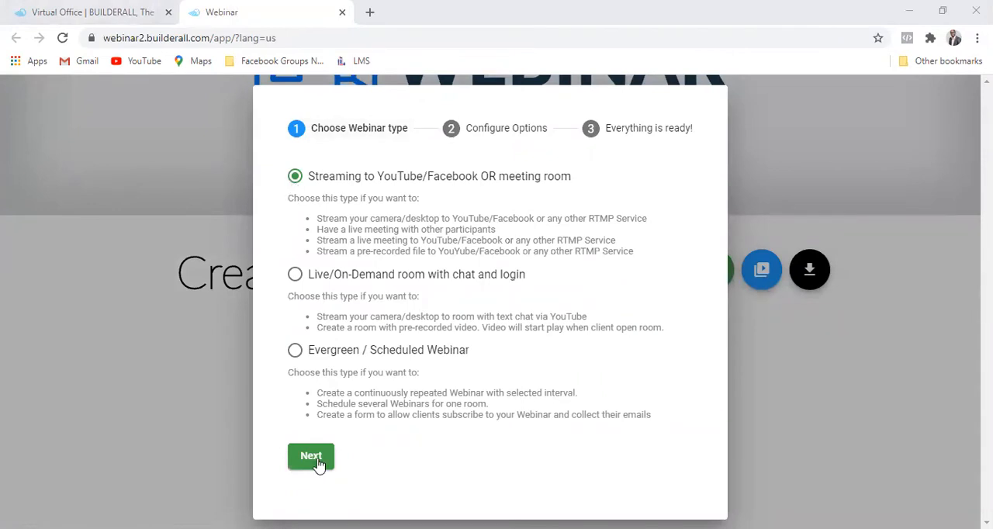
- Keep 'Streaming to YouTube/Facebook OR meeting room' and advance to the Configure Options step
click(310, 456)
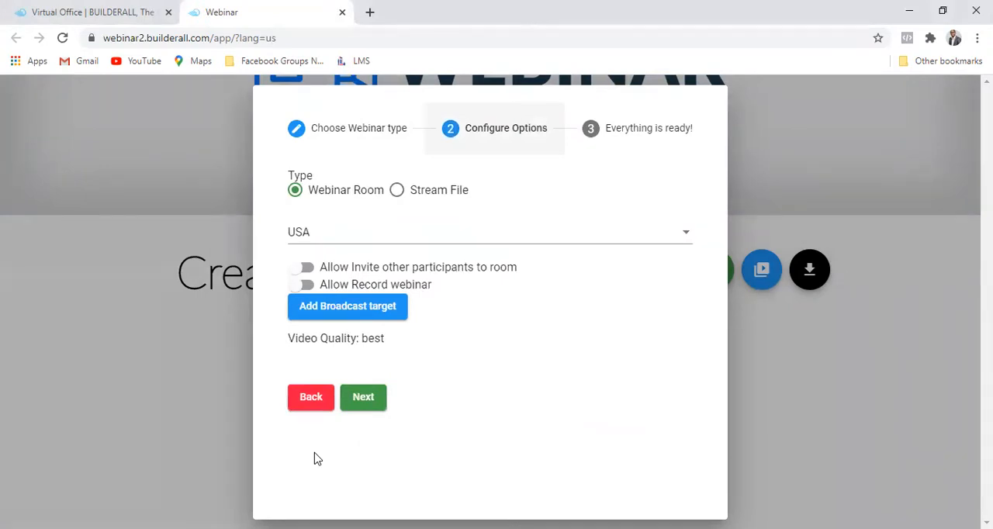
mouse_move(335, 388)
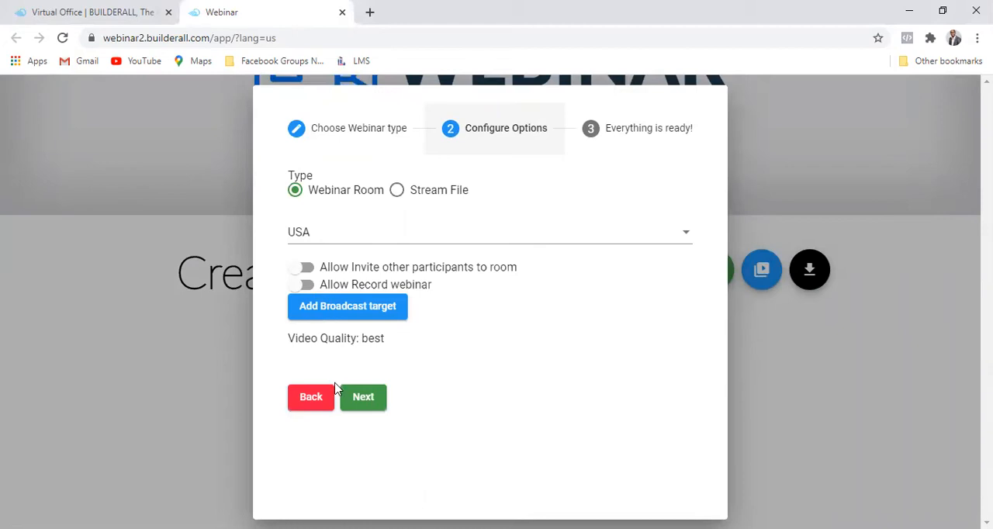
click(310, 397)
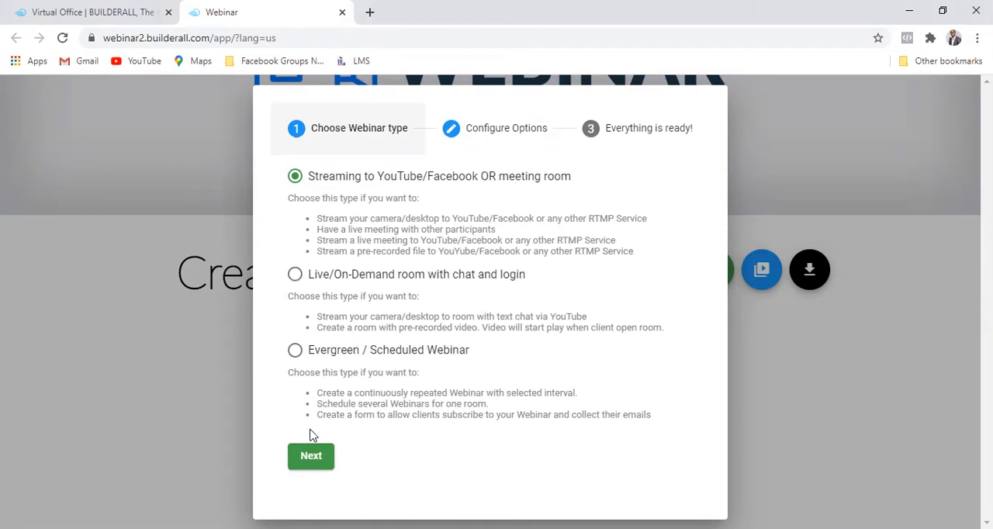
click(310, 456)
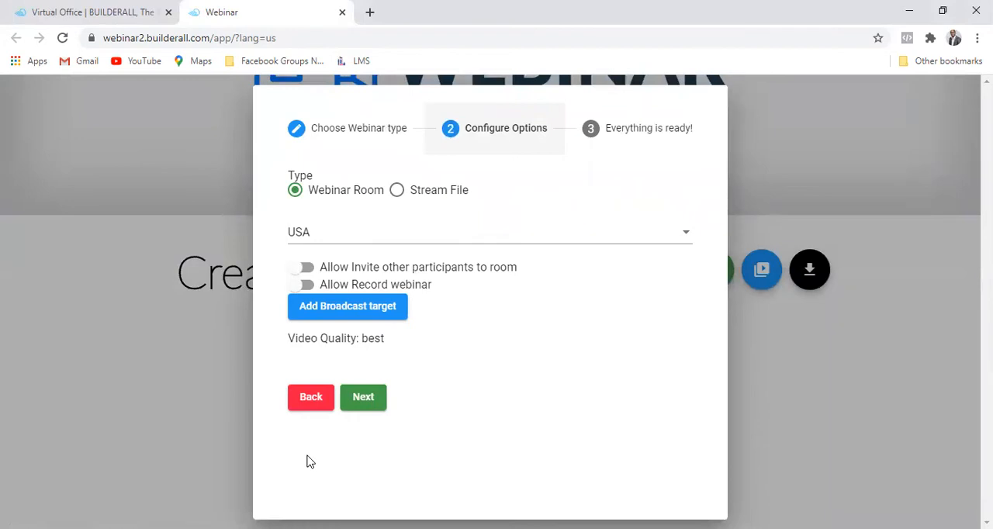
mouse_move(338, 198)
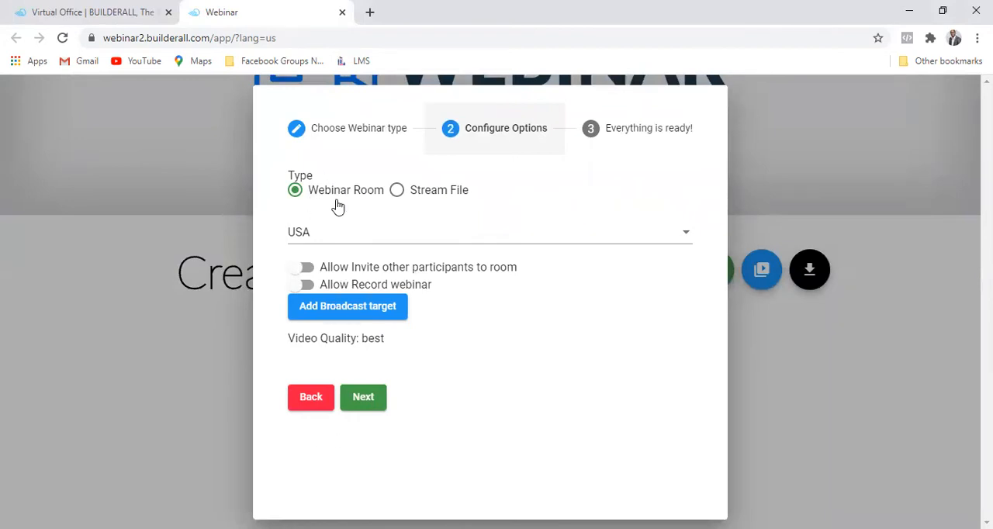
mouse_move(345, 186)
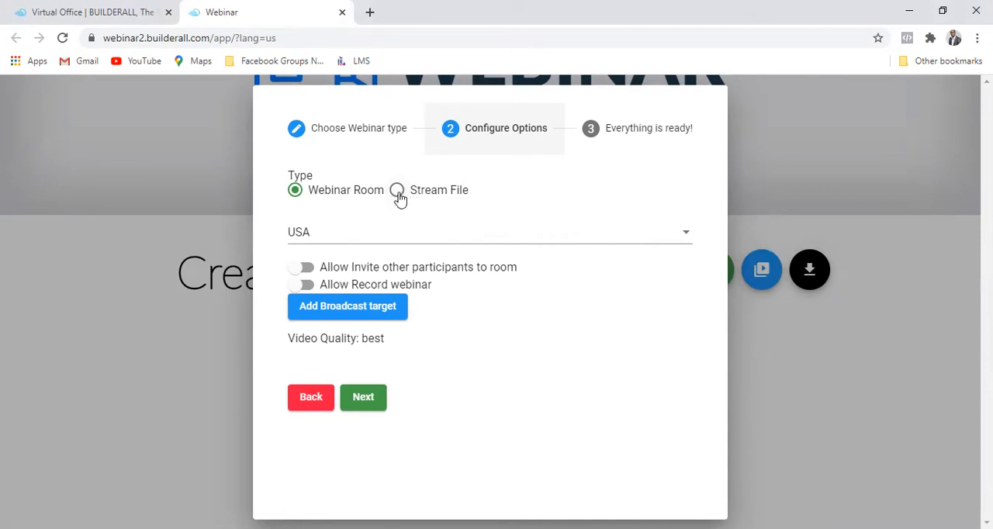
- Set the webinar type to Stream File, using the 'Builderall test' video
click(397, 189)
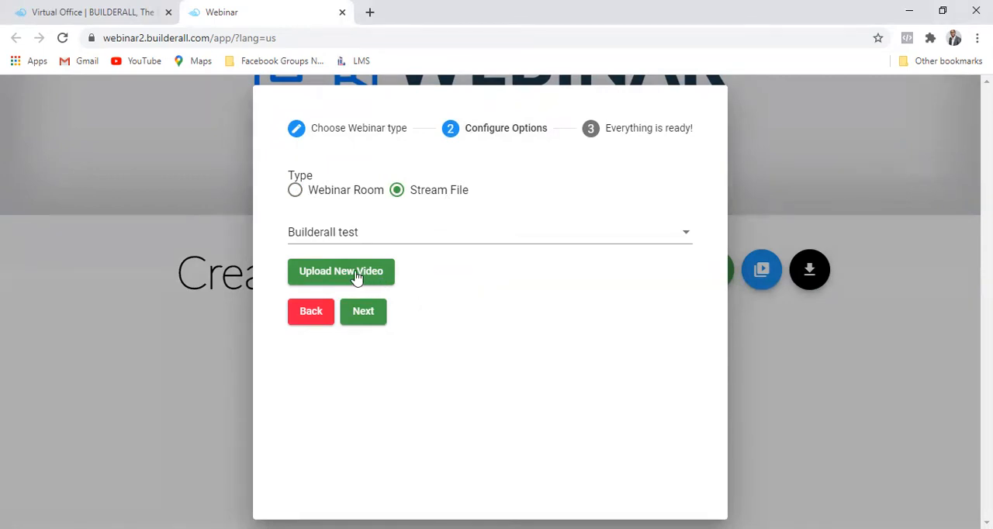
mouse_move(339, 276)
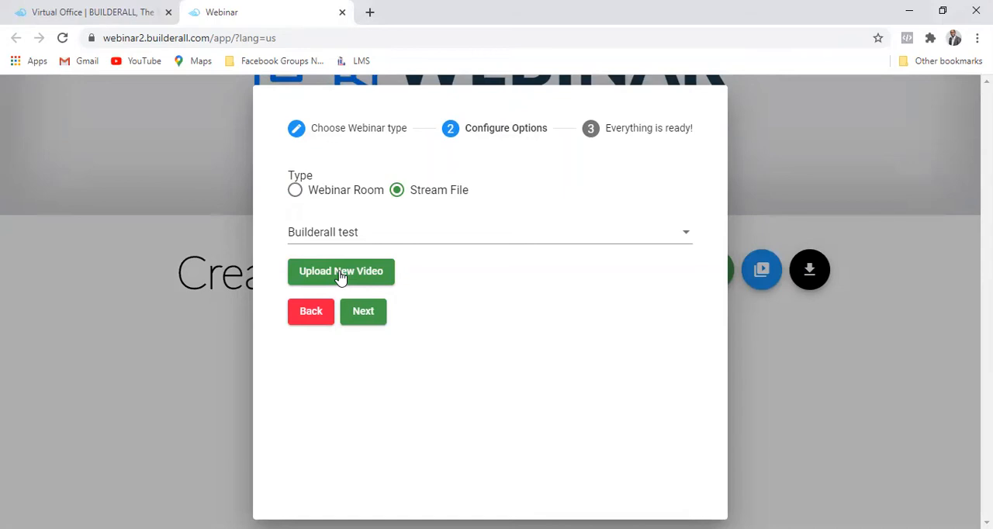
- Add a new video named 'Start Your Digital marketing Agency With Builderall' marked for YouTube/Facebook streaming
click(341, 270)
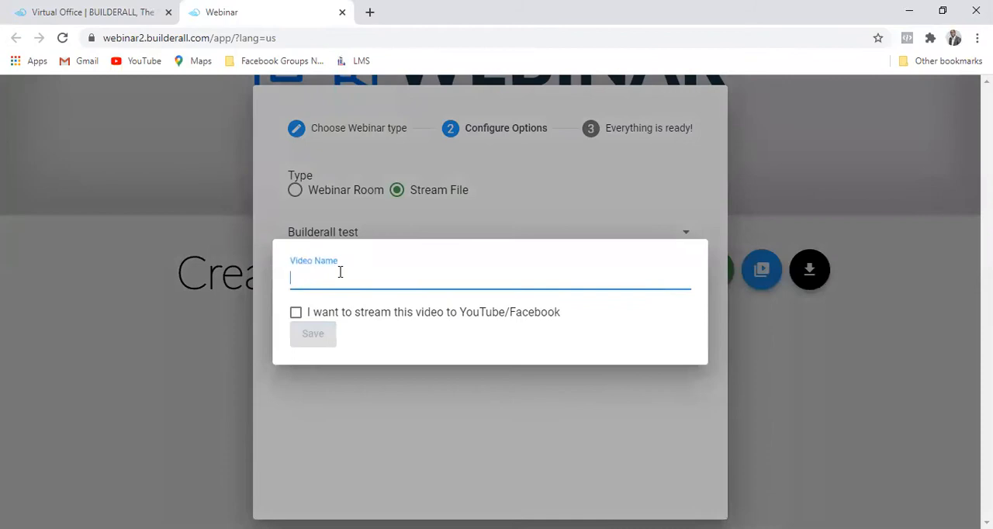
mouse_move(323, 323)
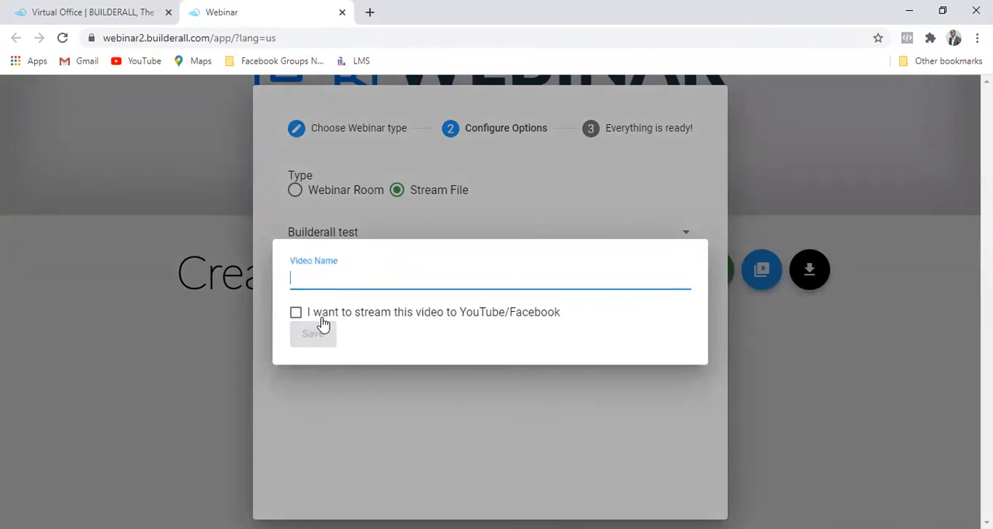
mouse_move(527, 318)
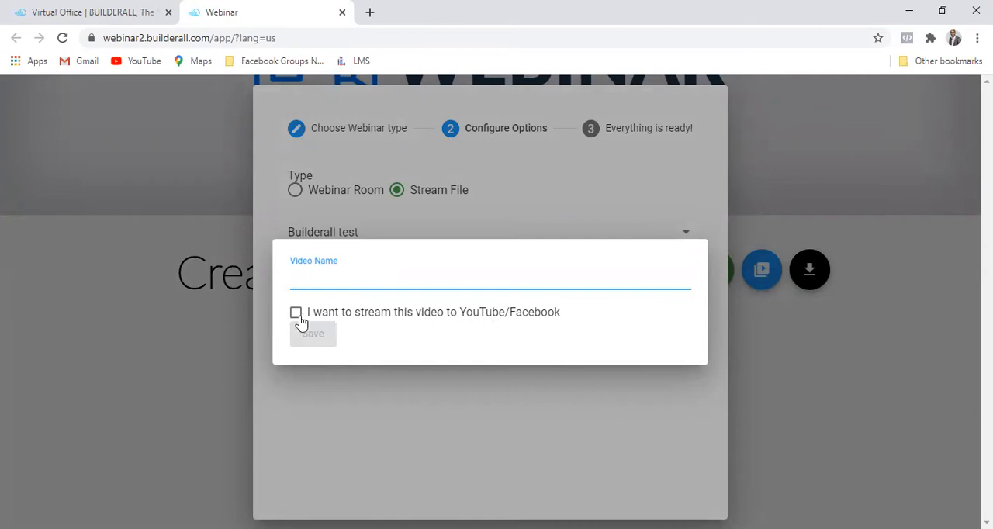
click(294, 312)
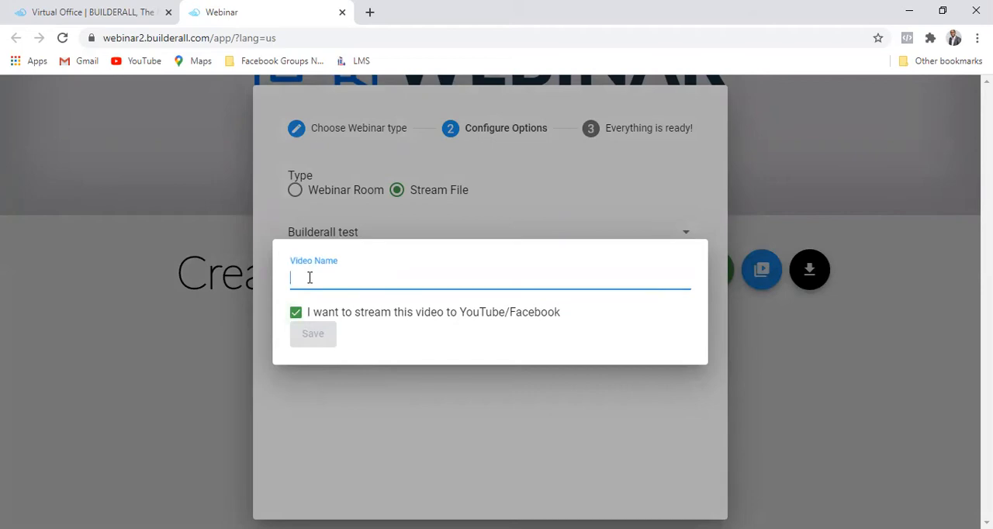
text(S)
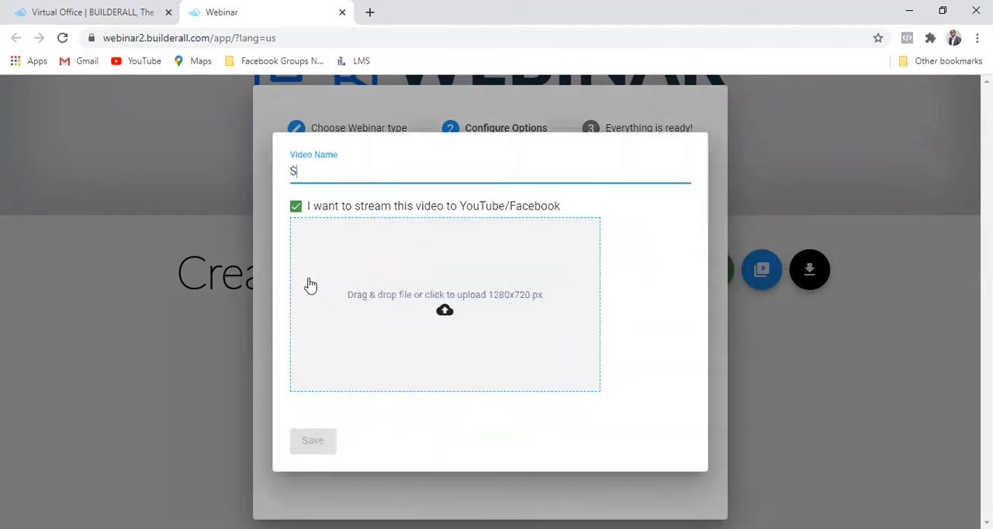
text(tart)
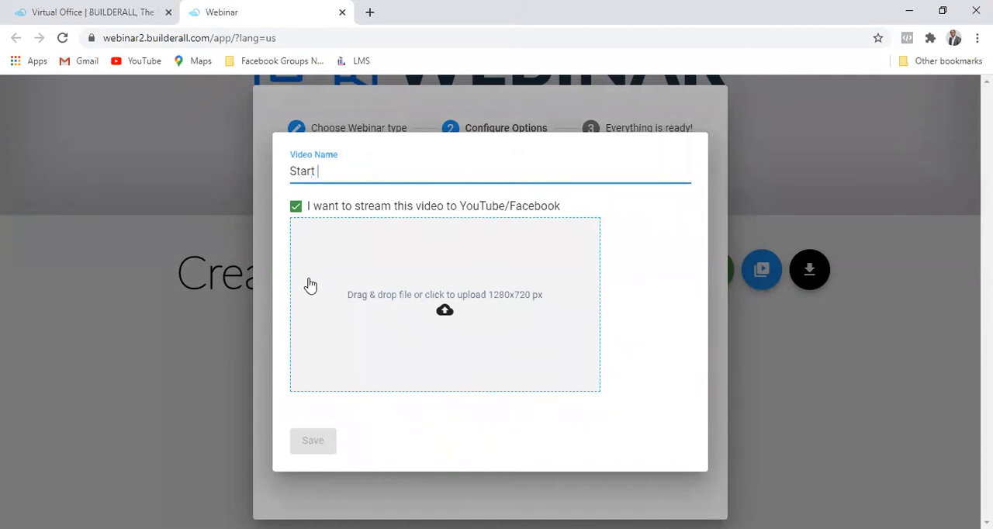
text(You)
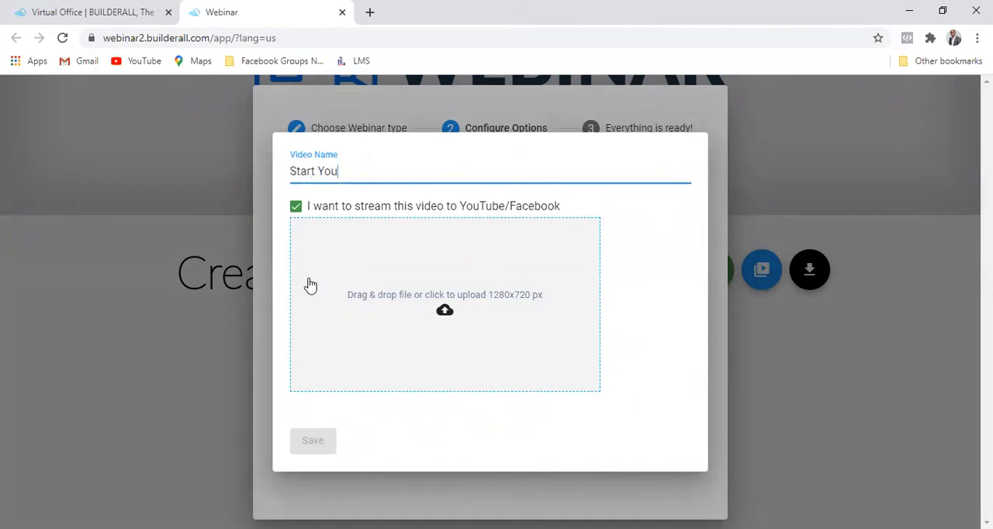
text(r Du)
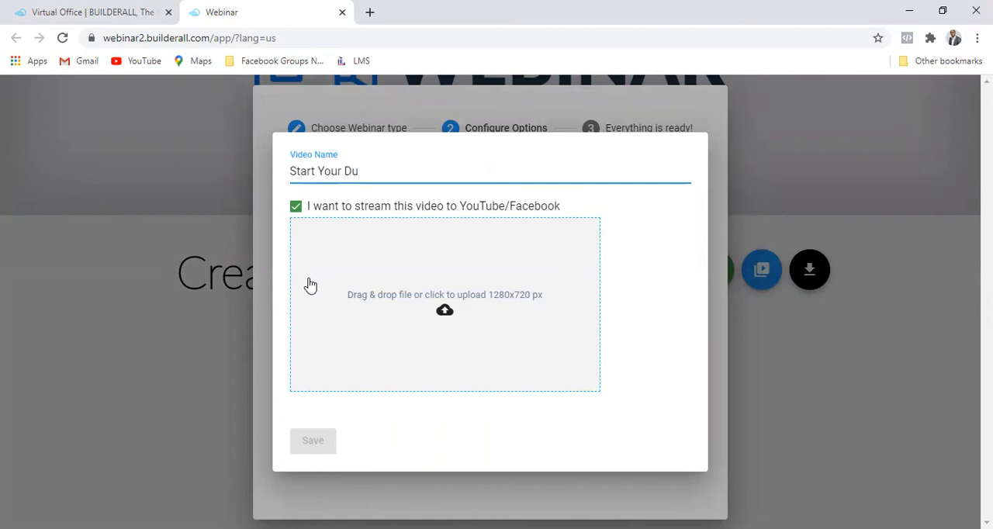
text(gital)
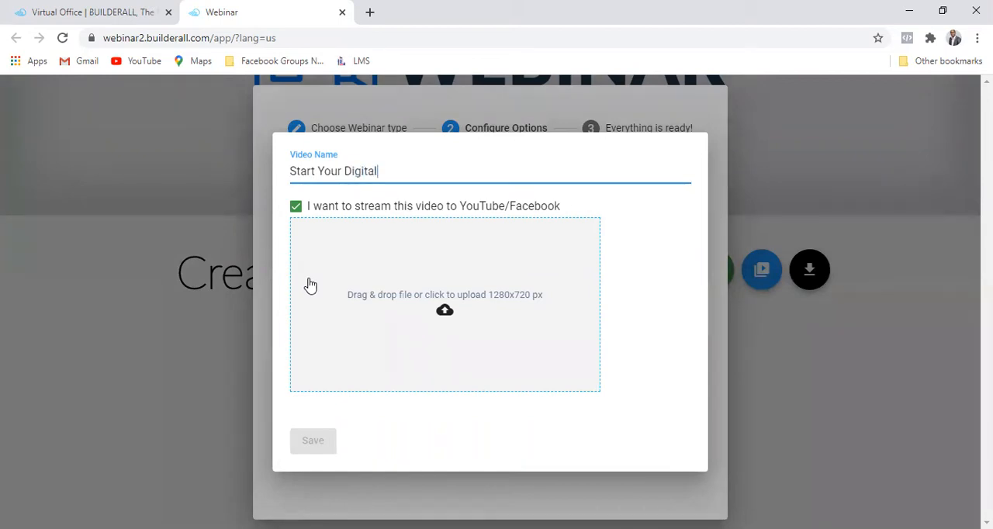
text(marketin)
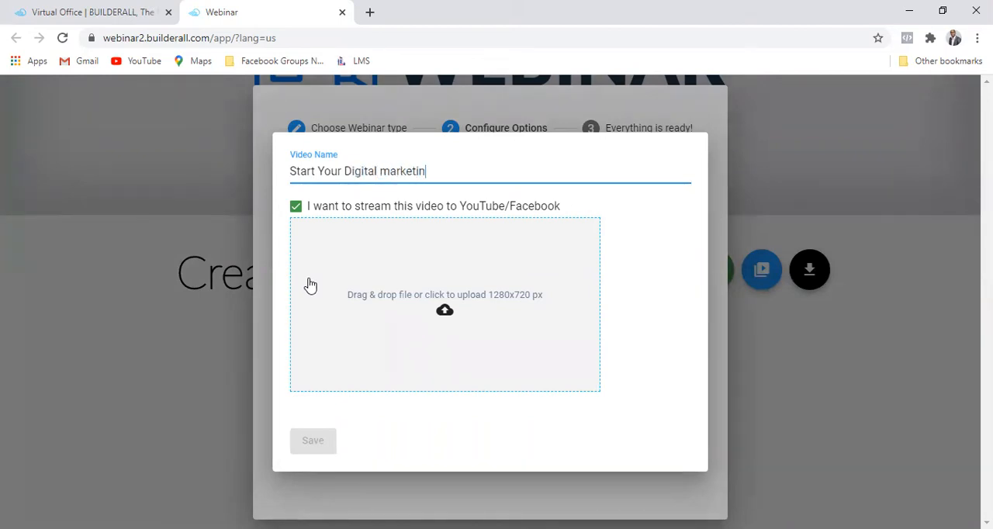
text(Agency With Builderall)
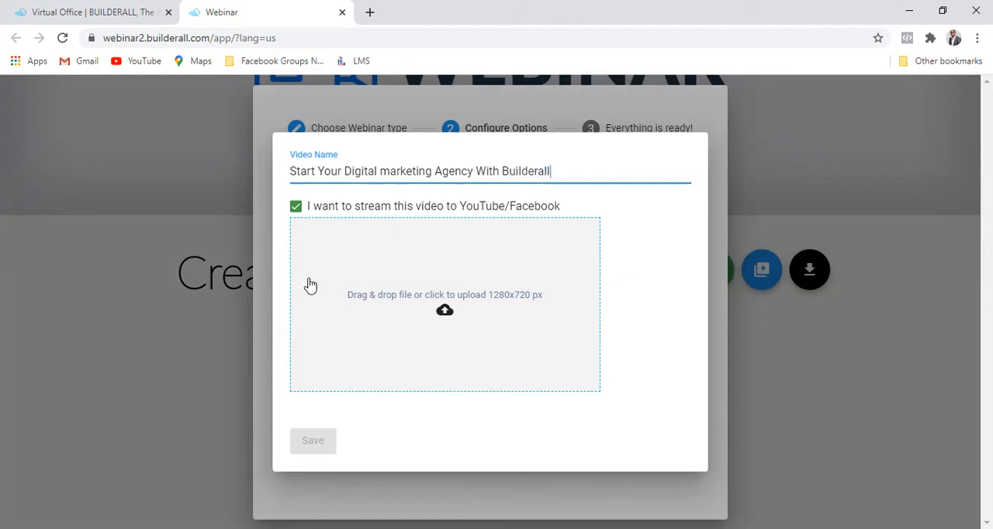
mouse_move(435, 344)
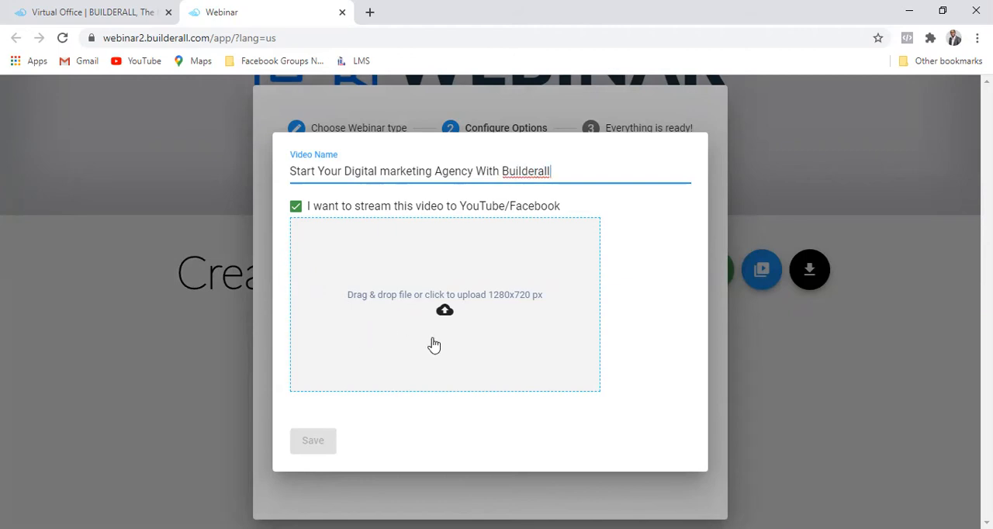
mouse_move(401, 497)
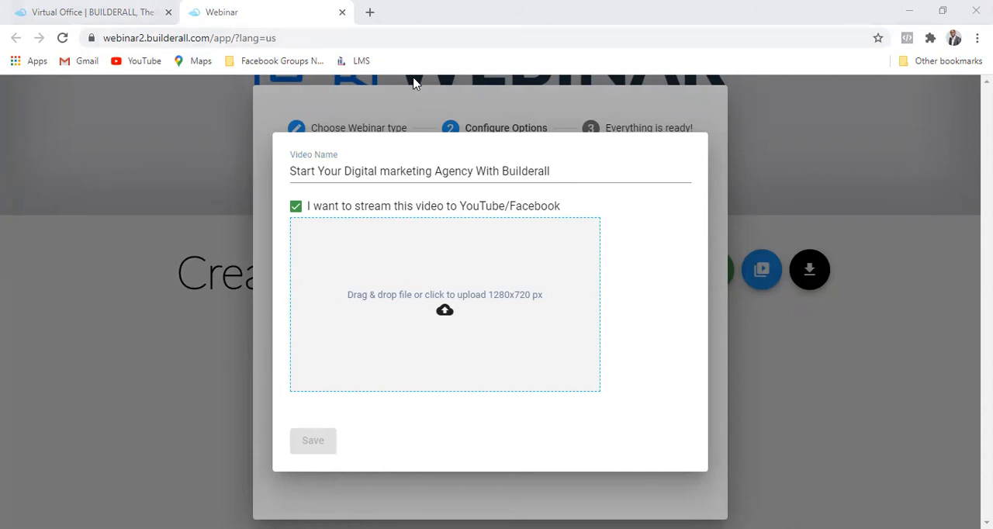
- Upload the 2:27 video file and play then pause its preview
click(444, 302)
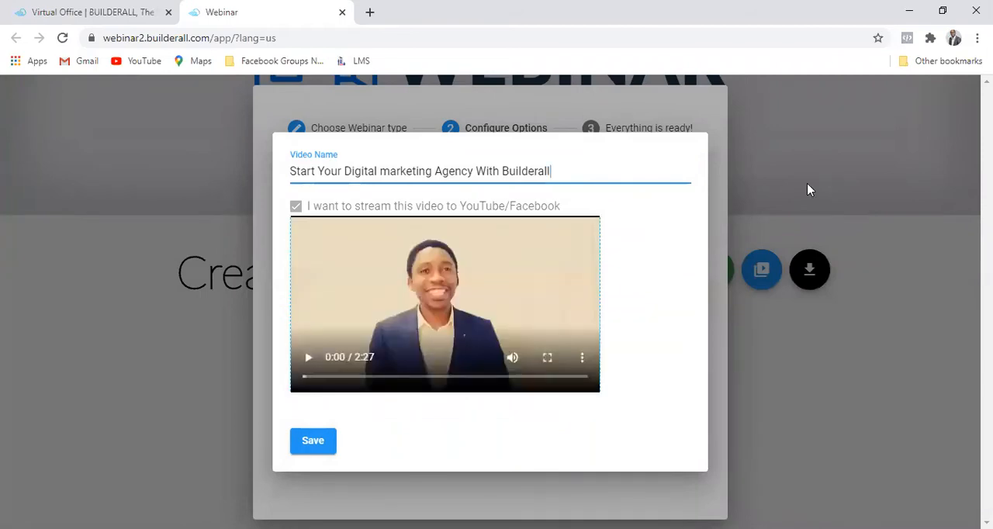
click(308, 356)
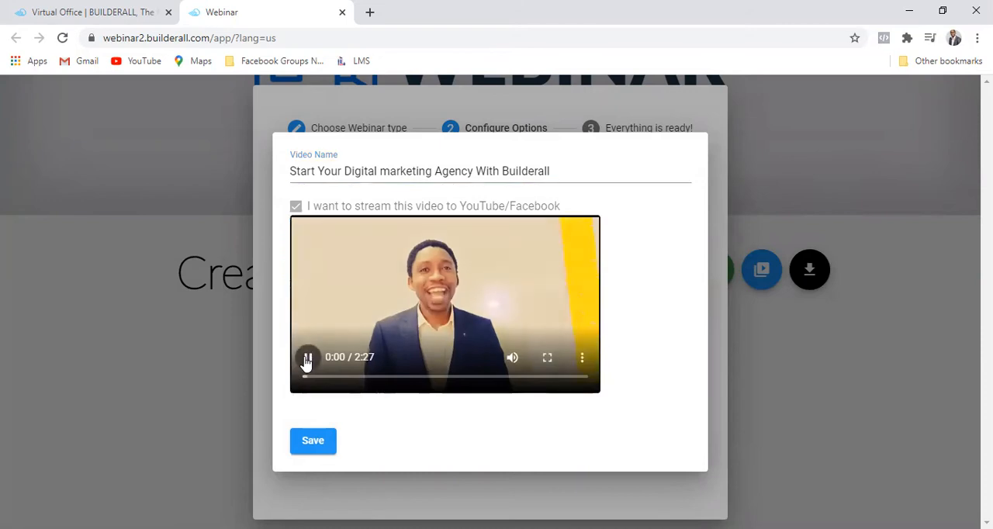
click(307, 357)
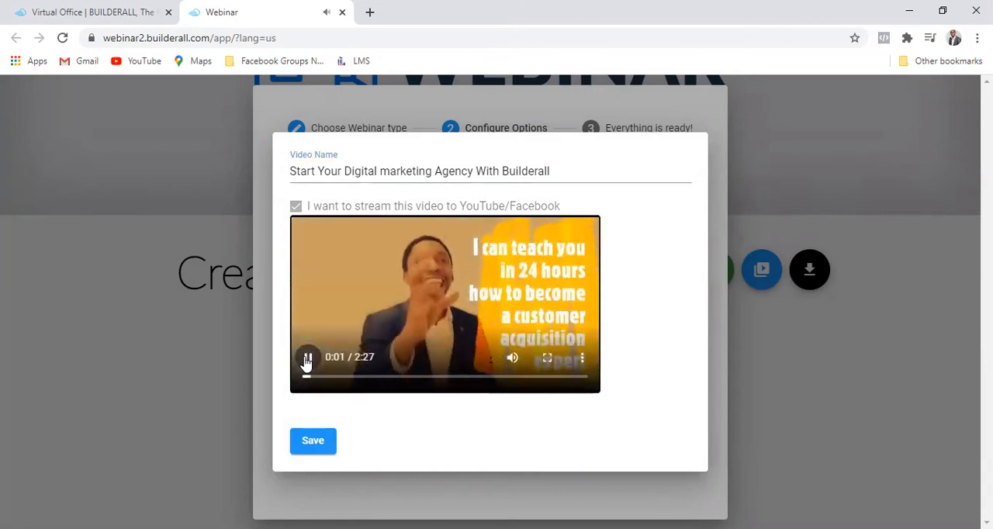
click(307, 356)
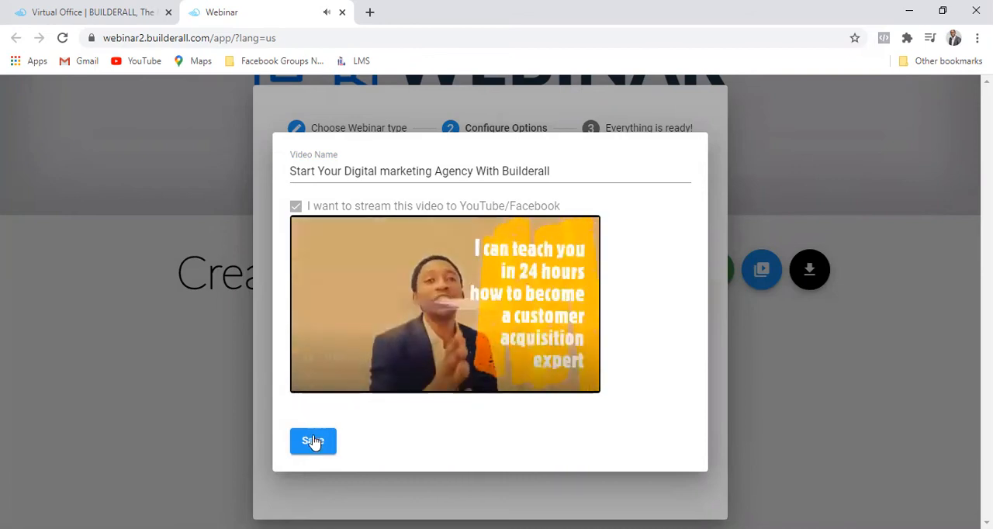
- Save the video, reach 'Everything is ready!' and launch the file streaming tool for 'Builderall test'
click(313, 440)
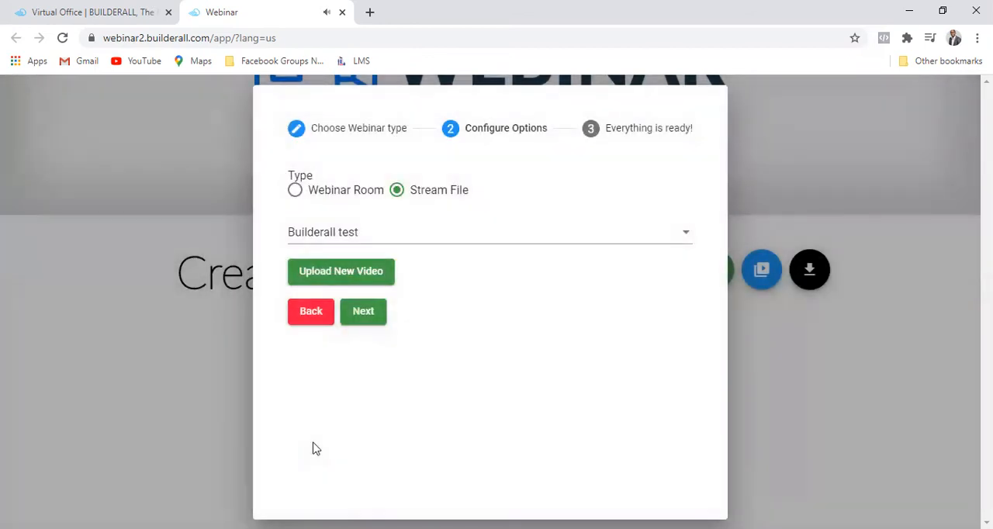
mouse_move(390, 358)
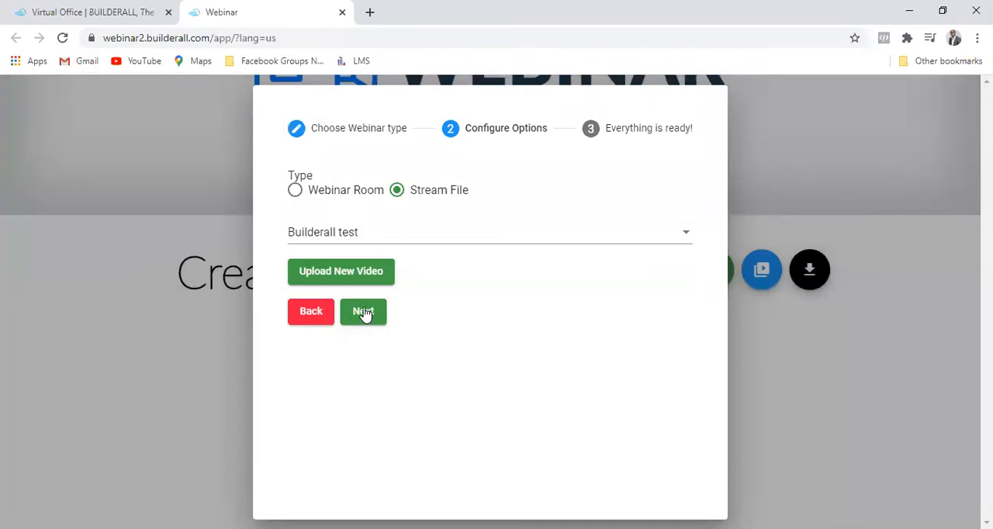
click(363, 310)
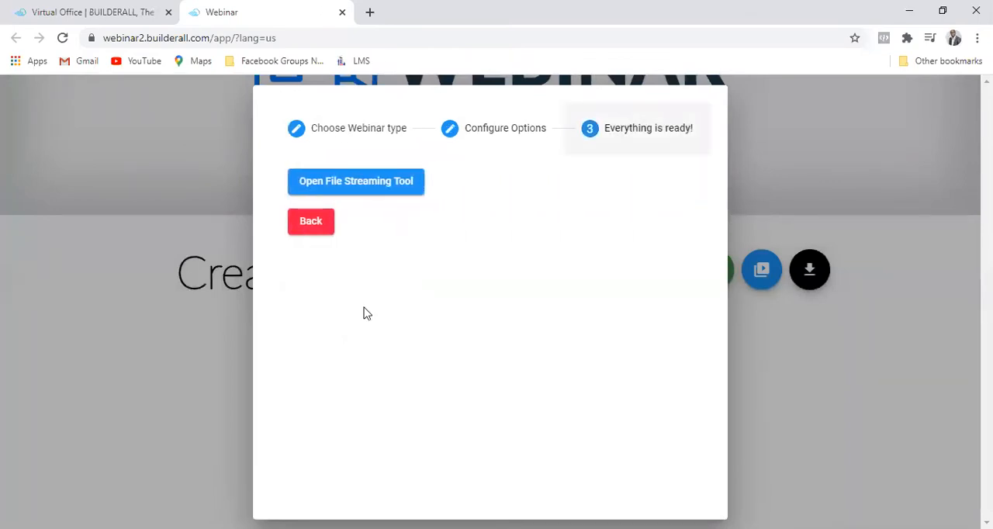
mouse_move(365, 260)
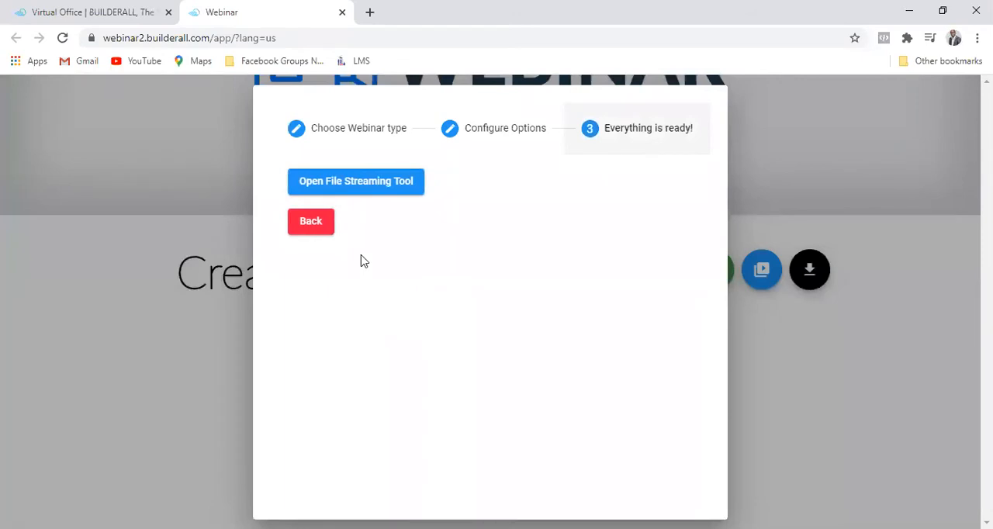
mouse_move(366, 239)
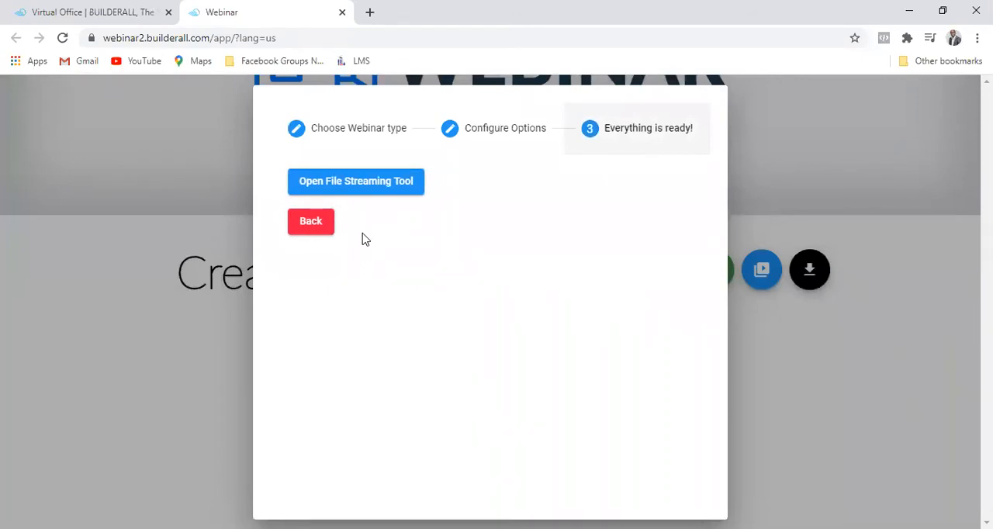
mouse_move(357, 189)
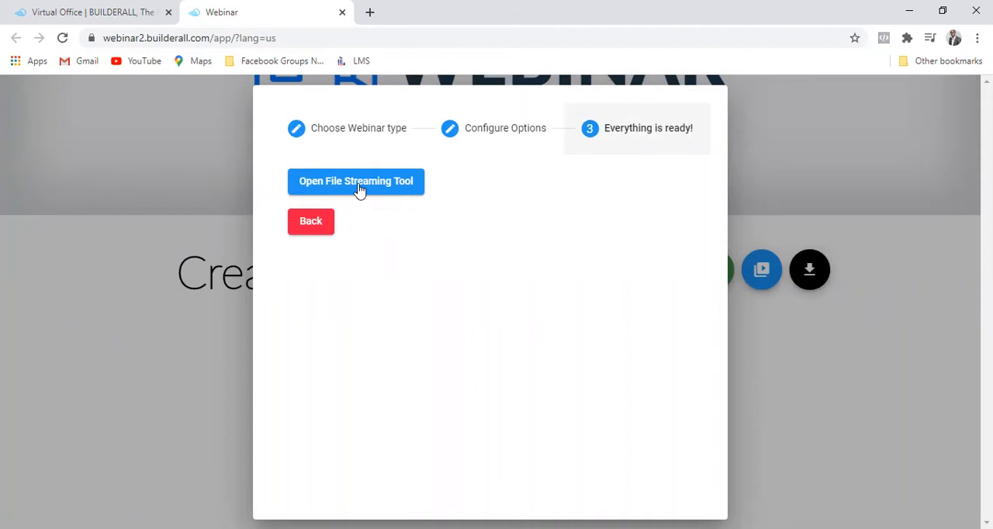
click(356, 180)
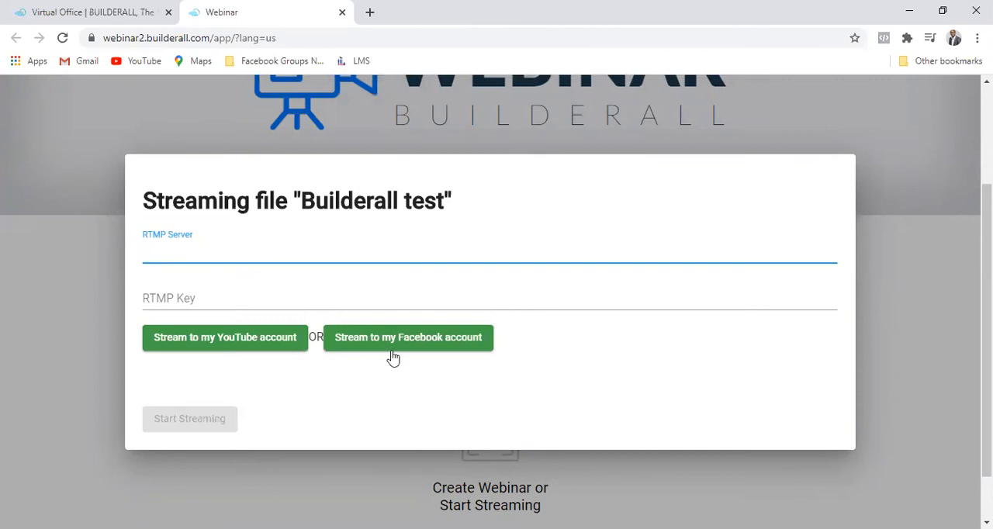
mouse_move(245, 349)
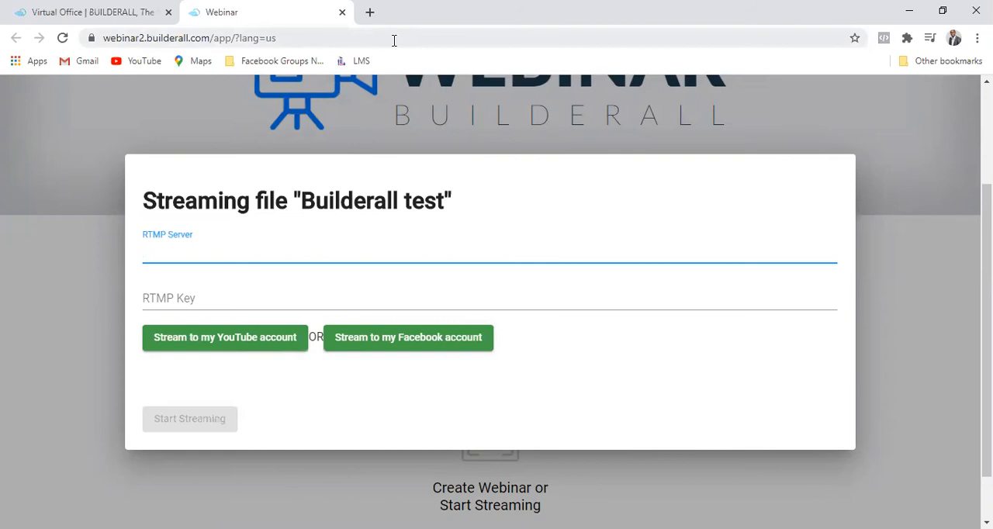
click(490, 252)
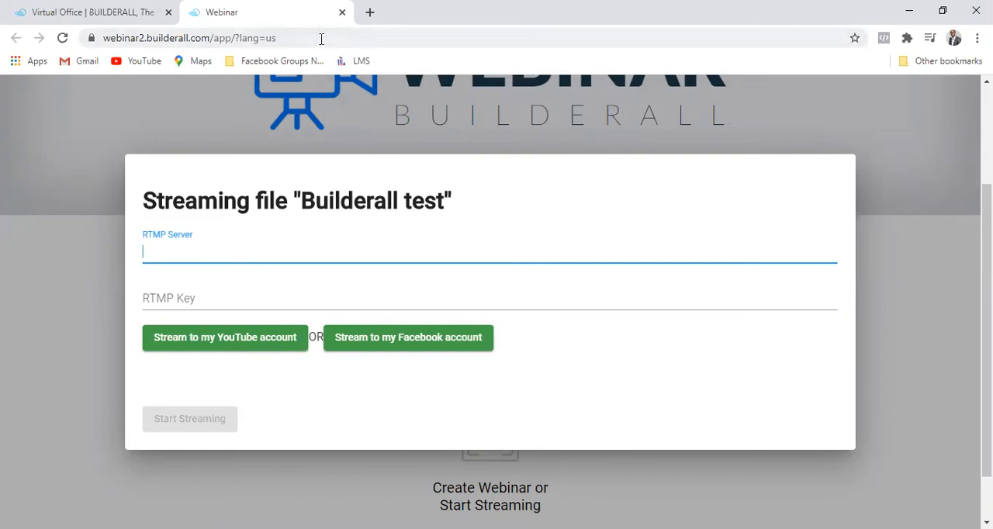
mouse_move(378, 30)
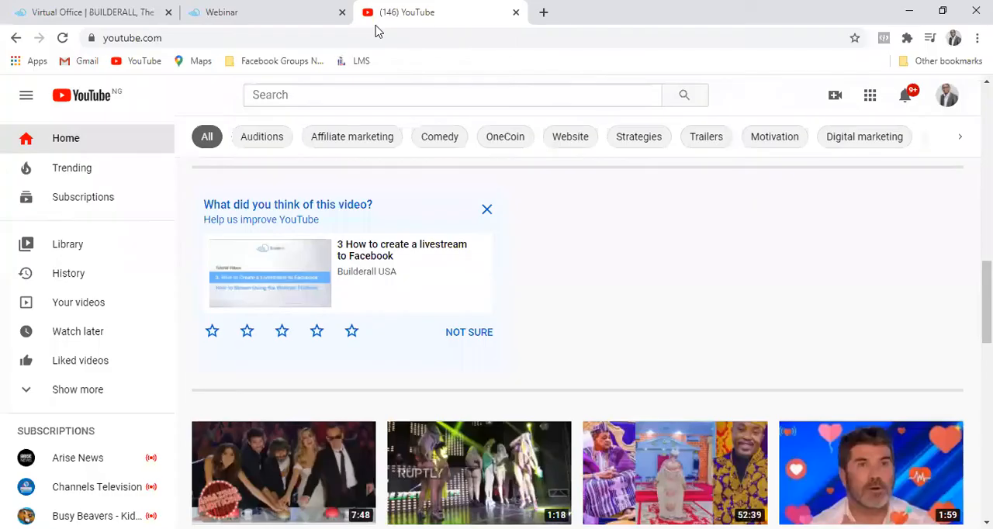
mouse_move(850, 84)
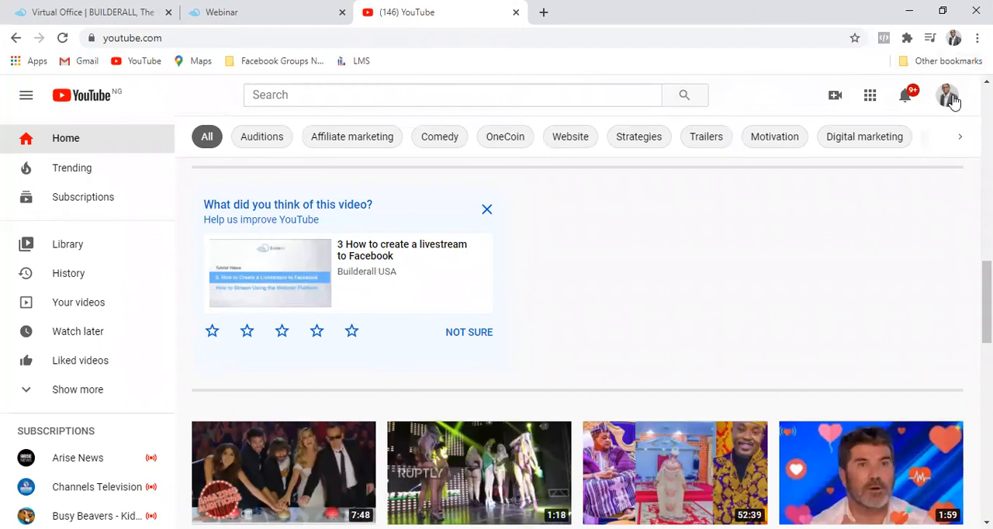
mouse_move(949, 101)
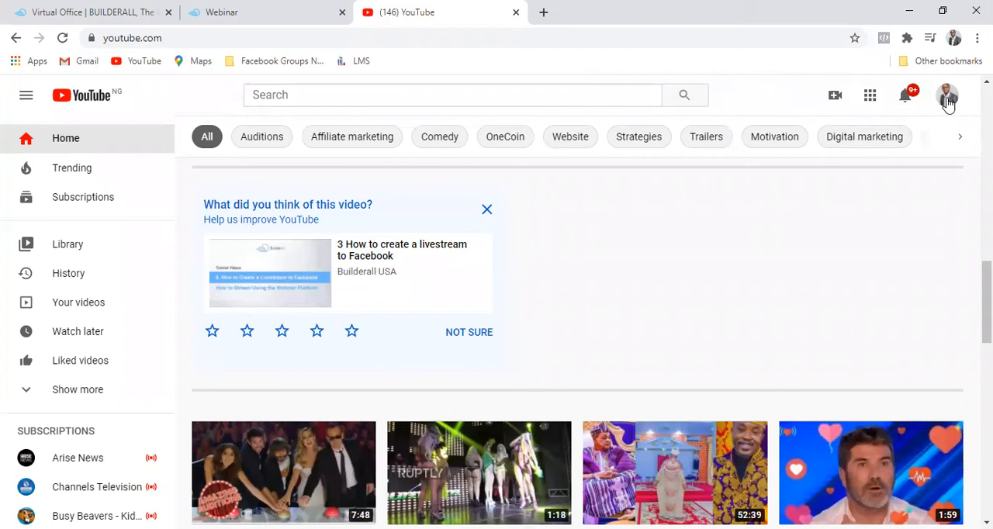
mouse_move(947, 106)
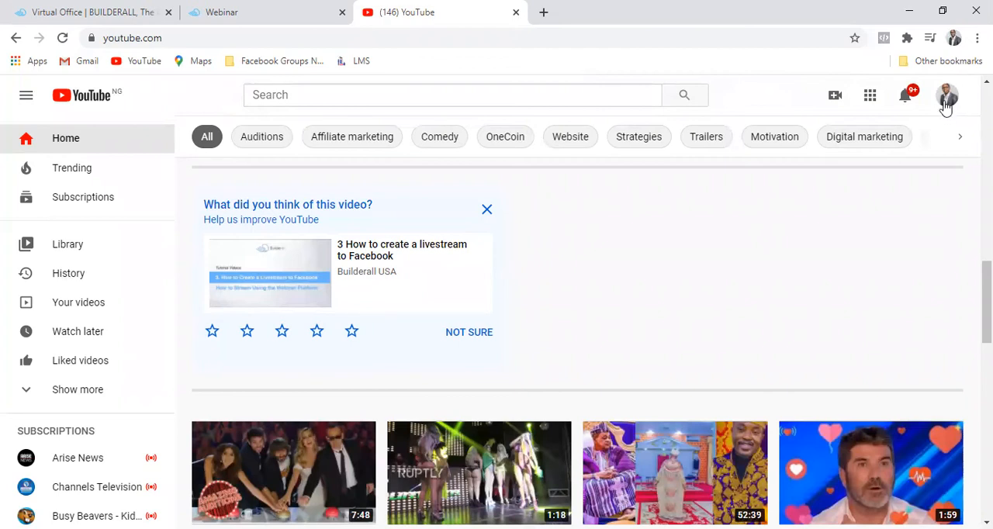
mouse_move(946, 101)
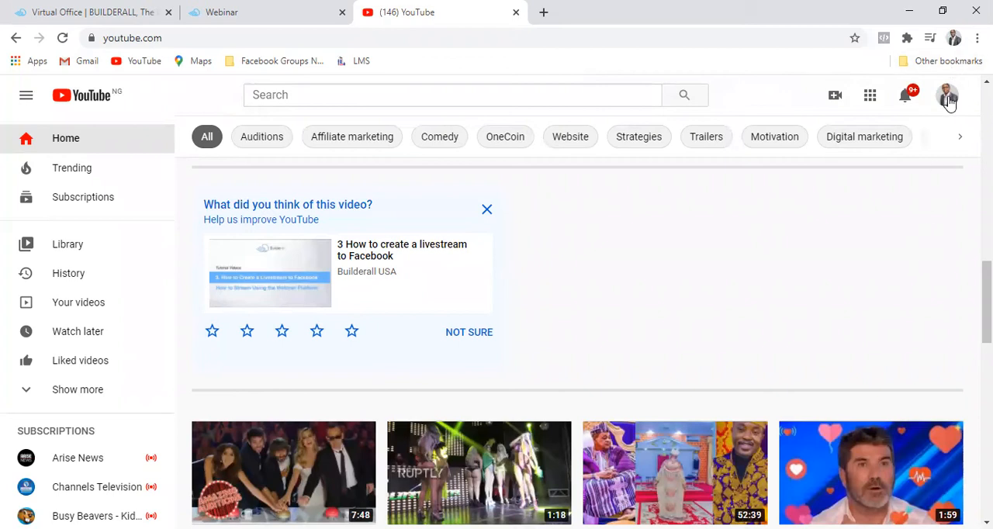
- Reach YouTube Studio from the profile avatar's account menu
click(946, 95)
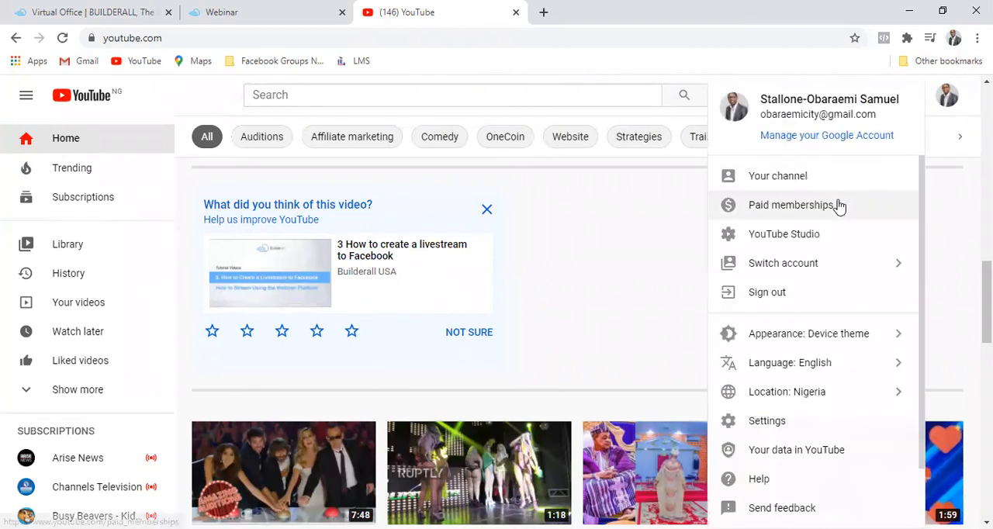
click(777, 236)
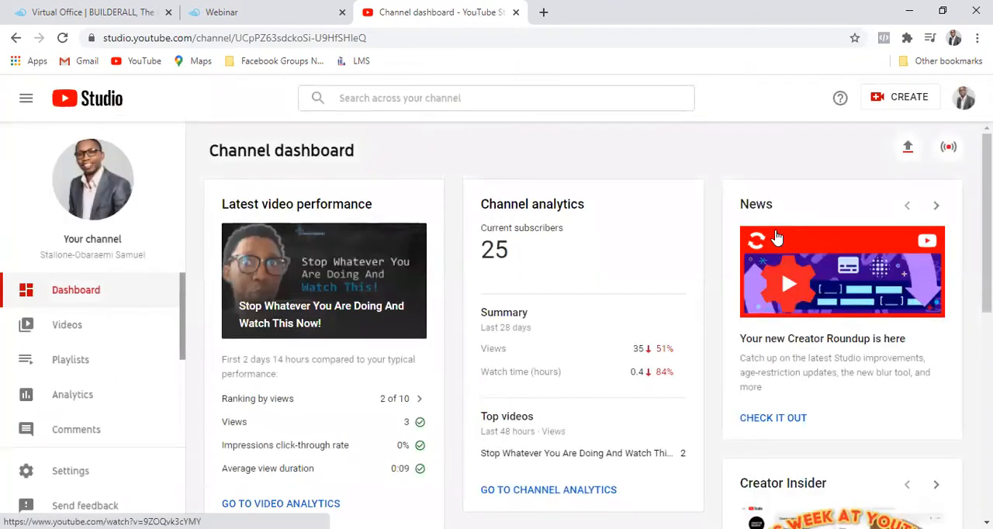
mouse_move(794, 147)
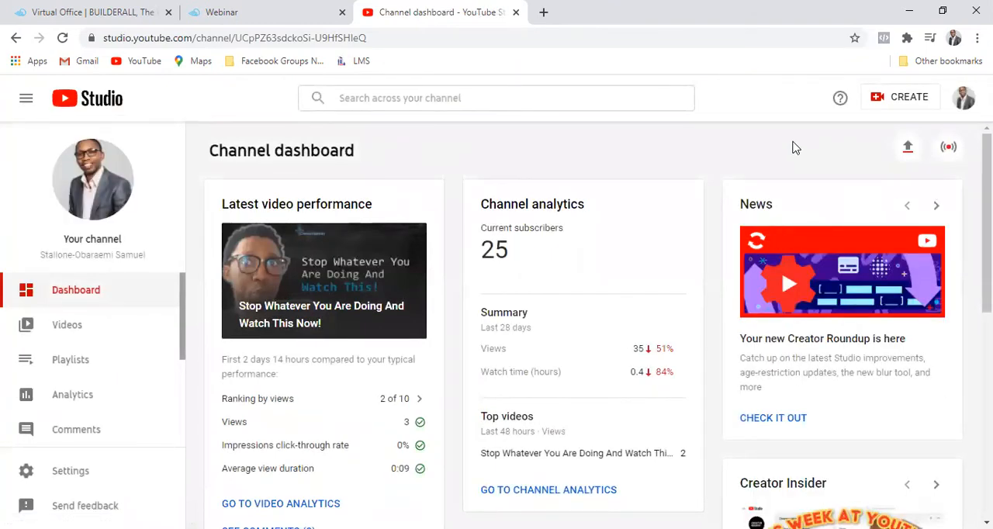
mouse_move(757, 152)
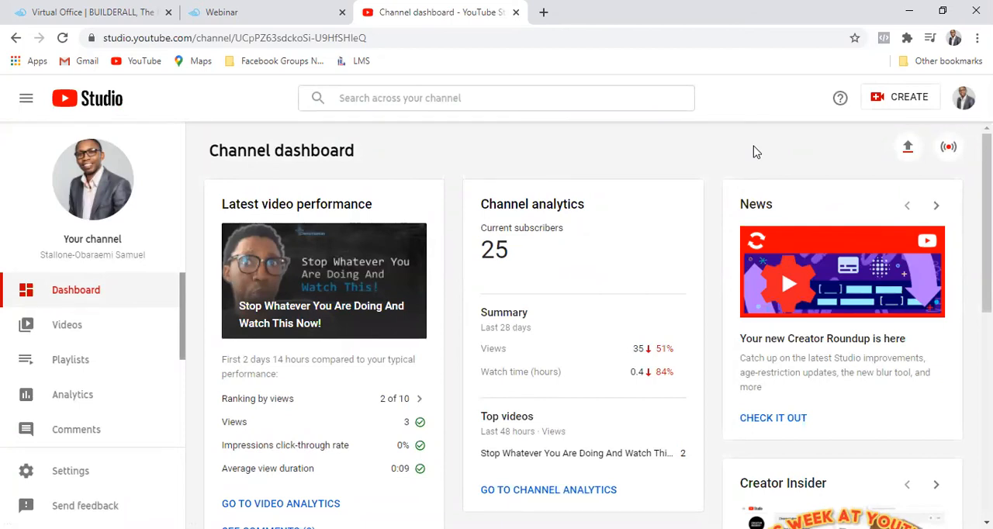
mouse_move(843, 164)
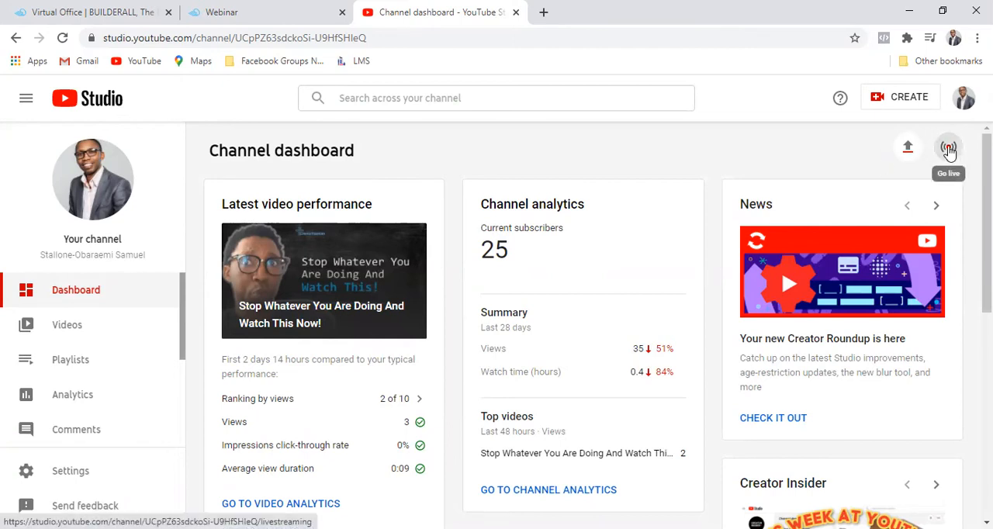
- Go to the live streaming area via the Go live icon on the dashboard
click(948, 147)
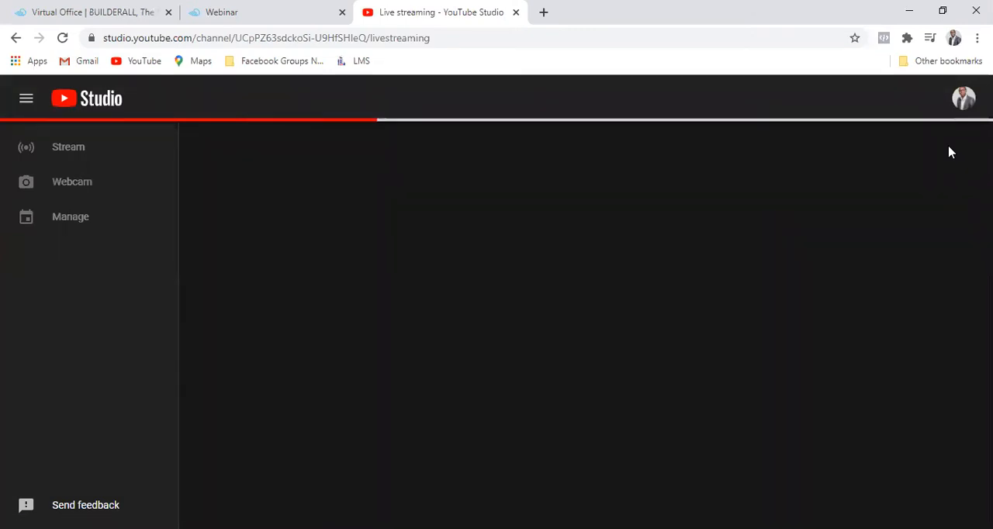
- Create a live stream going out right now via streaming software, showing its stream key and URL
click(70, 217)
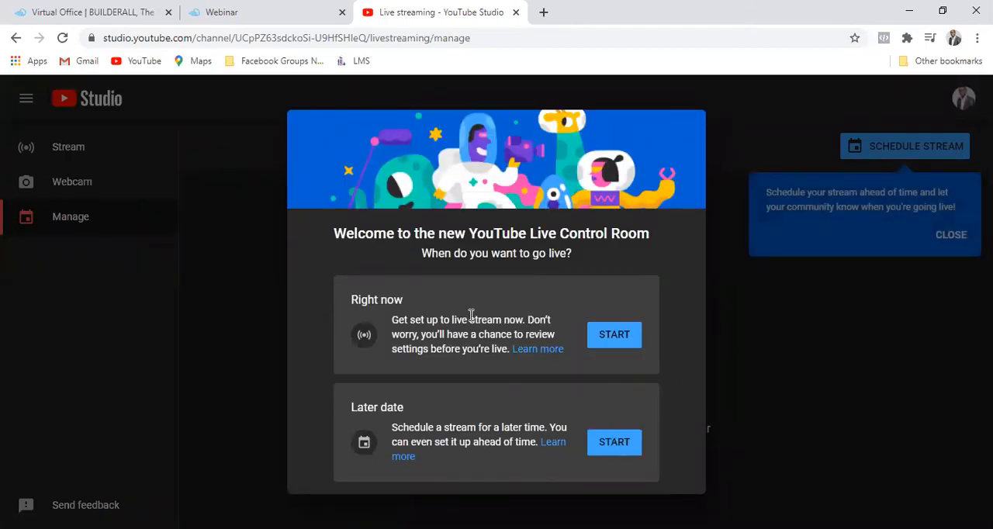
click(614, 335)
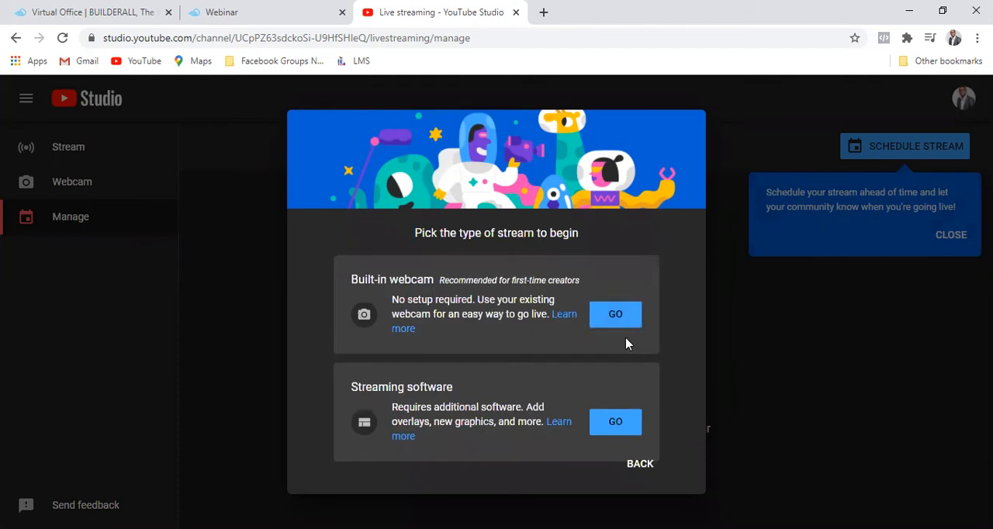
mouse_move(401, 400)
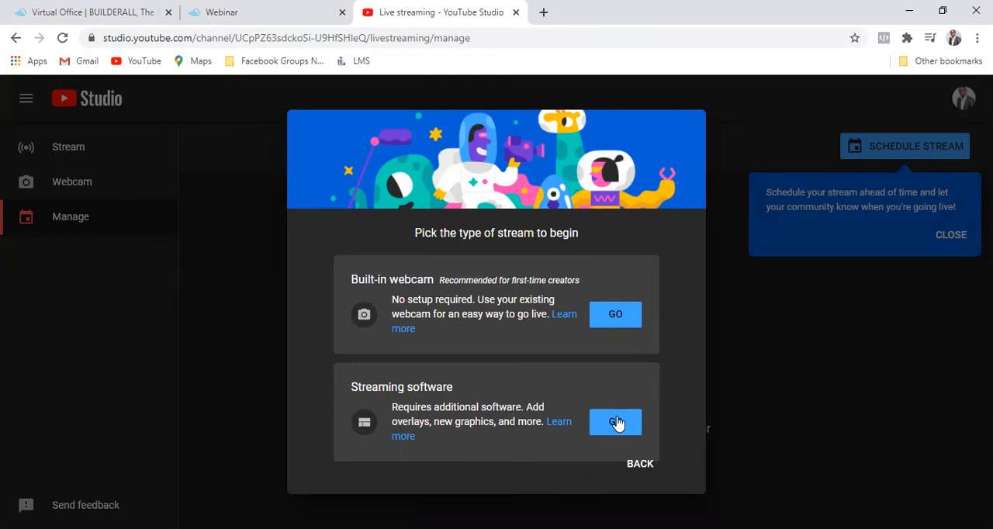
click(614, 422)
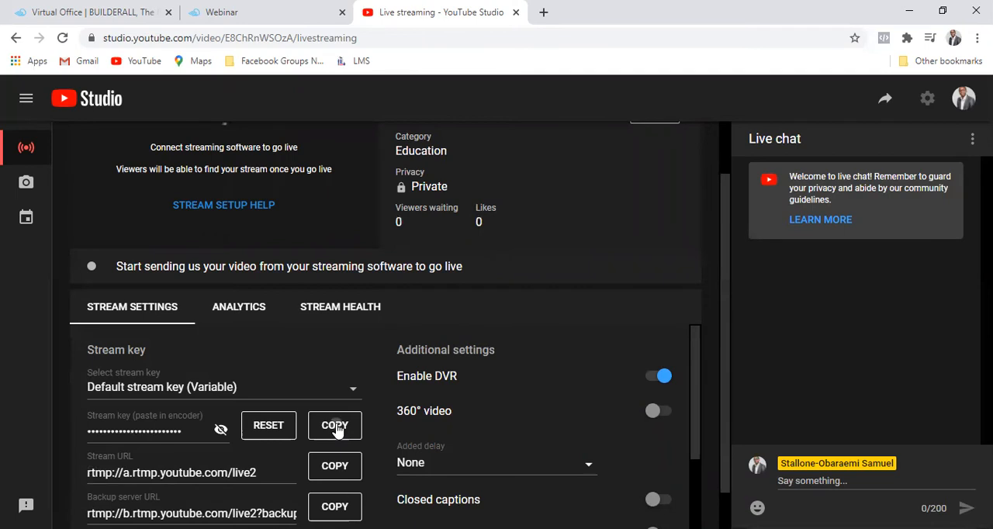
- Fill RTMP Key with YouTube's stream key and RTMP Server with rtmp://a.rtmp.youtube.com/live2
click(335, 425)
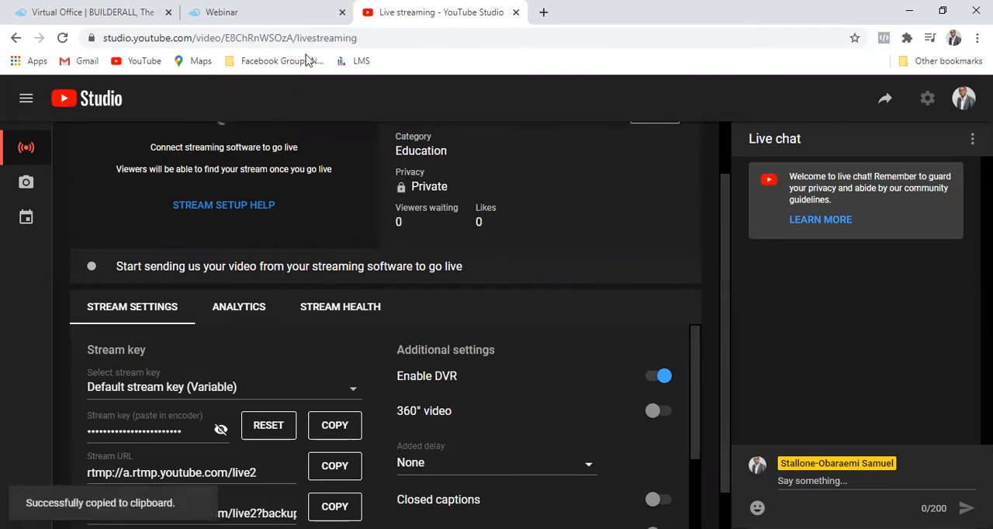
click(230, 12)
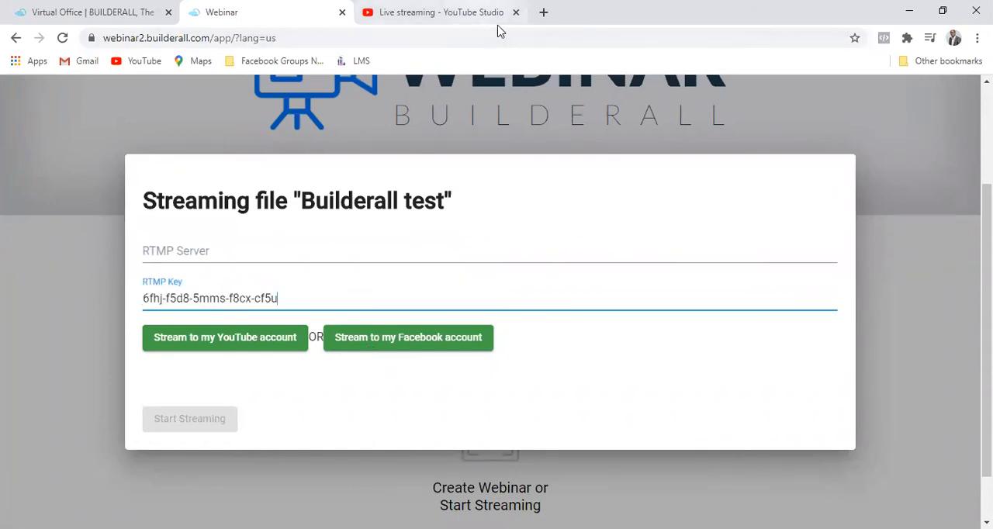
click(438, 12)
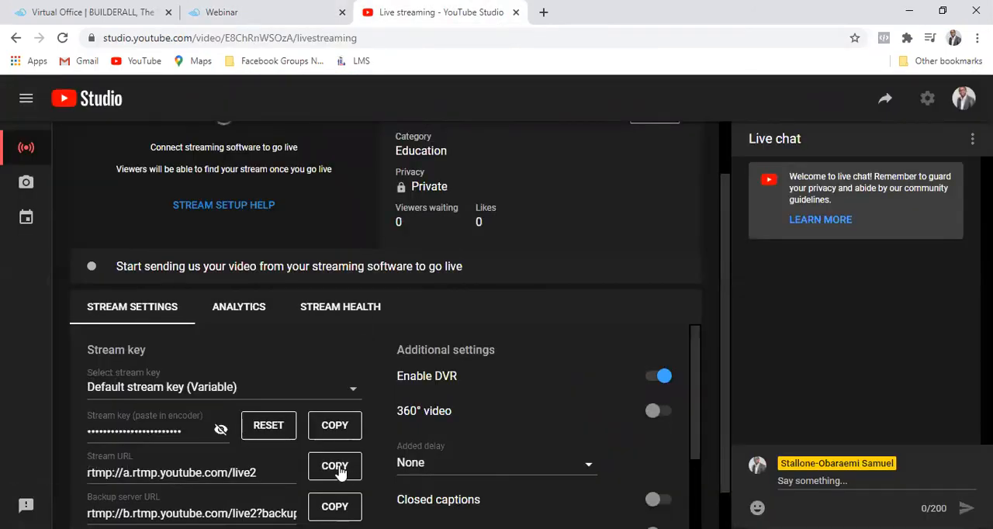
click(335, 465)
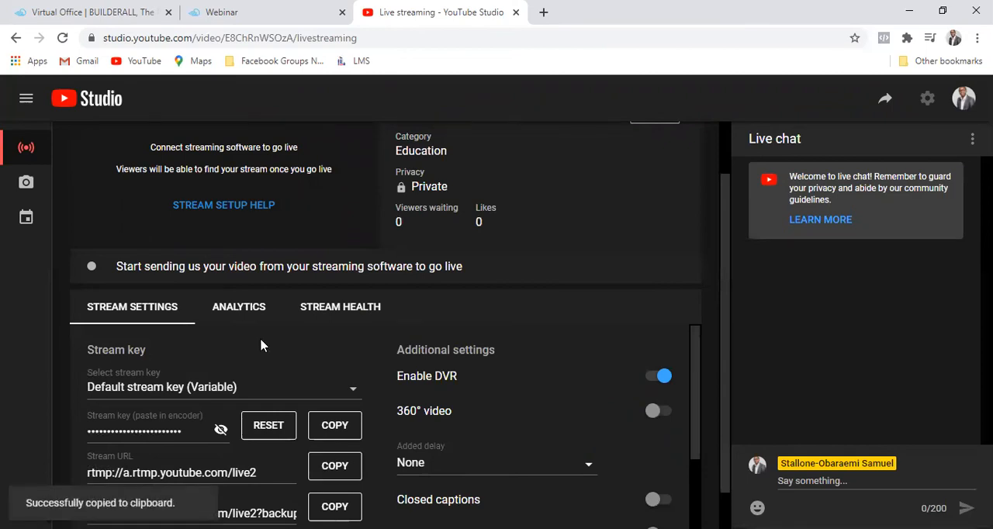
click(225, 13)
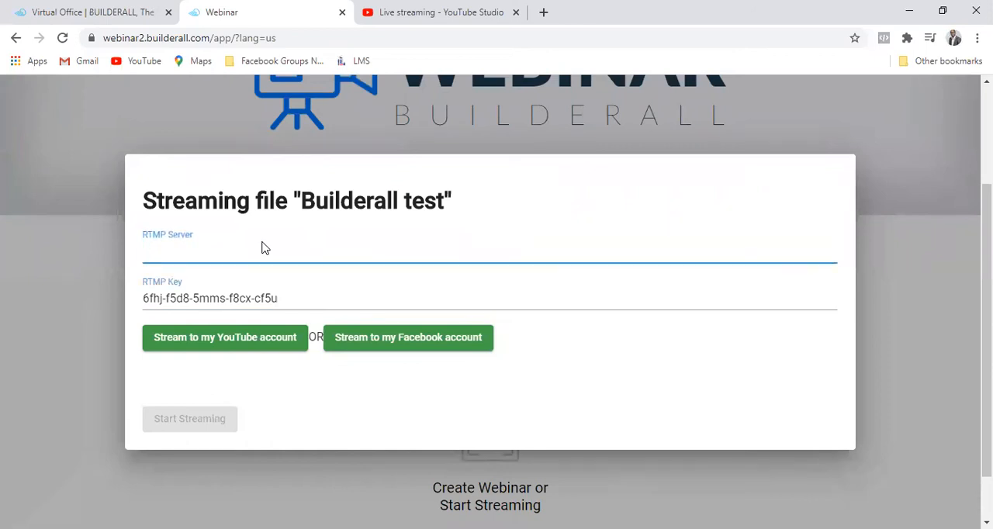
text(rtmp://a.rtmp.youtube.com/live2)
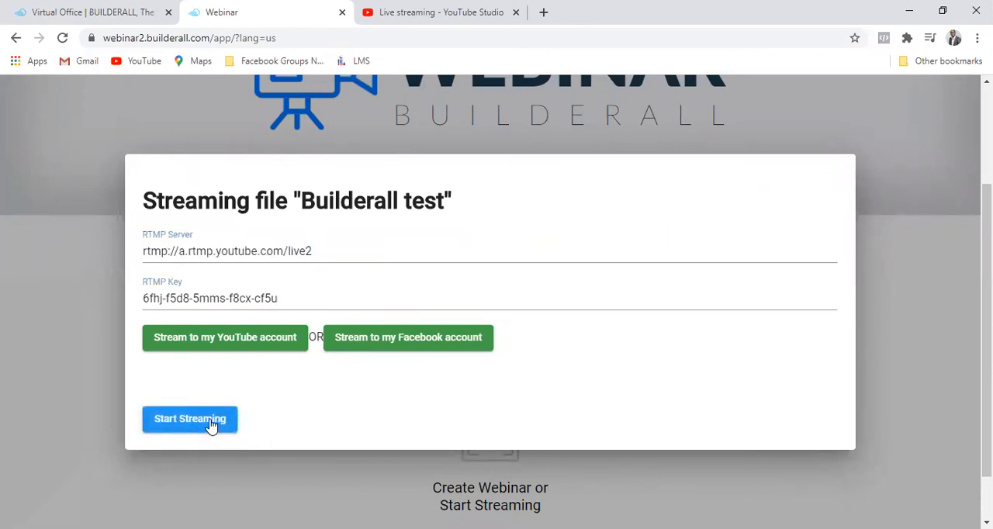
- Start streaming the test file to YouTube and return to the YouTube Studio live page
click(190, 419)
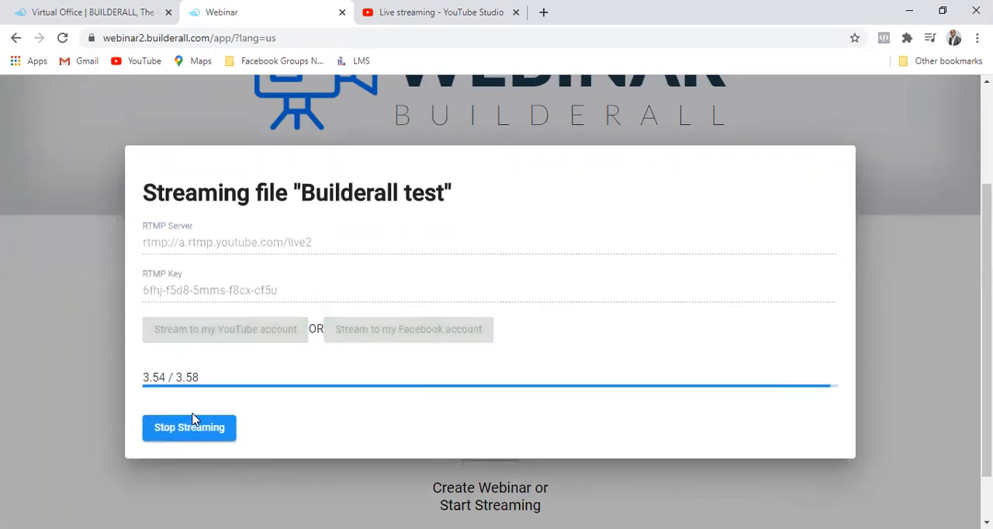
mouse_move(276, 433)
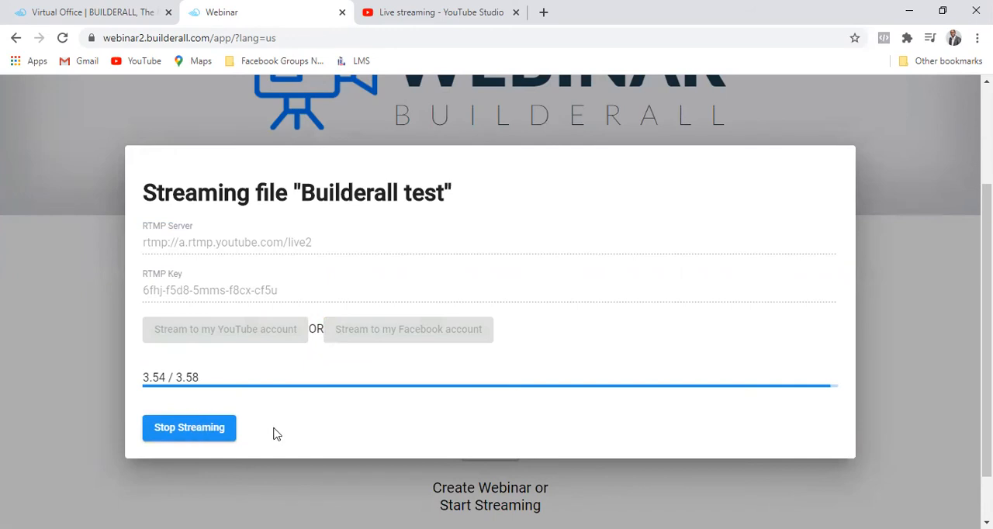
mouse_move(504, 211)
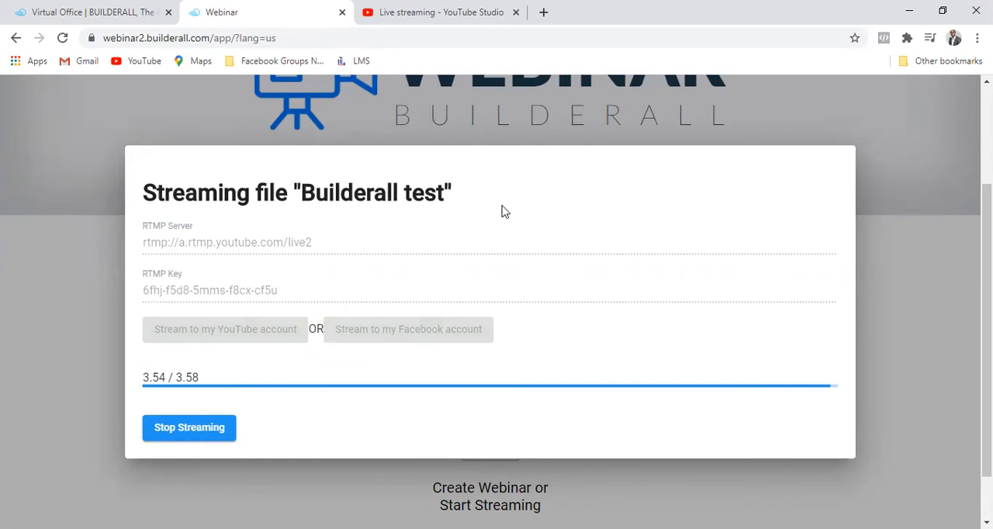
click(440, 13)
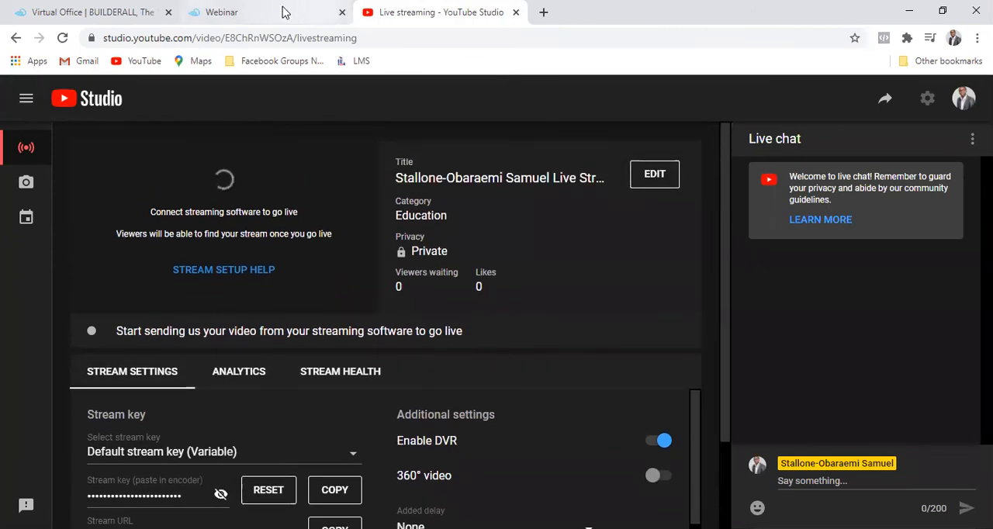
- Check streaming progress in Builderall, then return to the YouTube live page still awaiting the stream
click(220, 13)
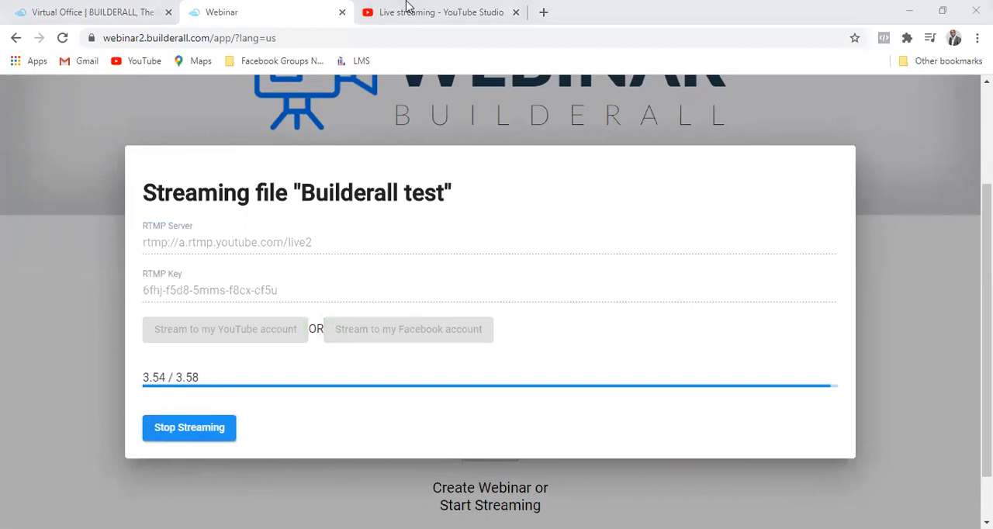
click(434, 13)
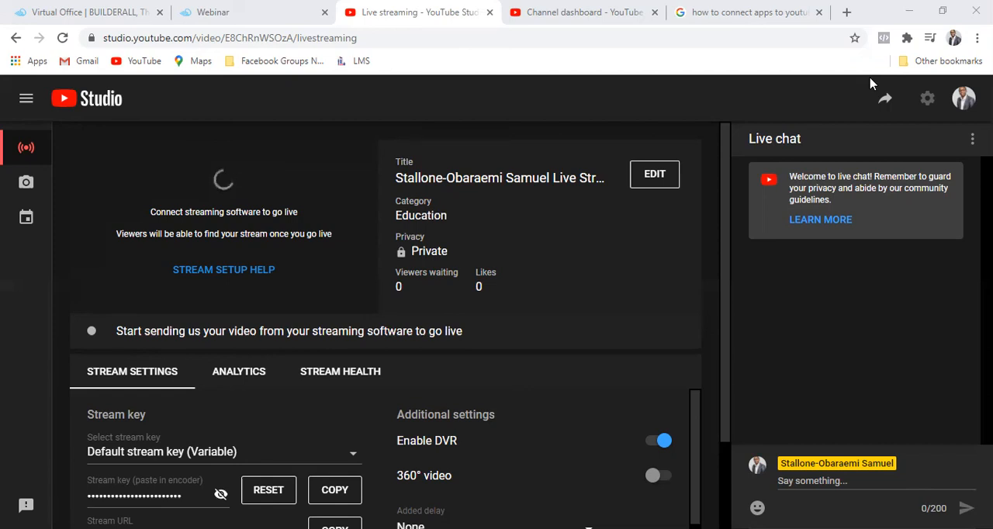
mouse_move(881, 53)
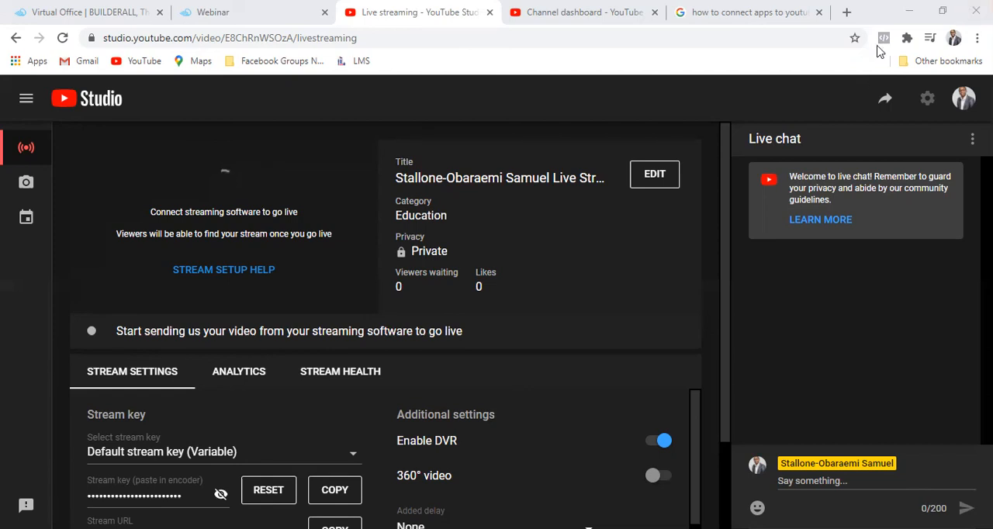